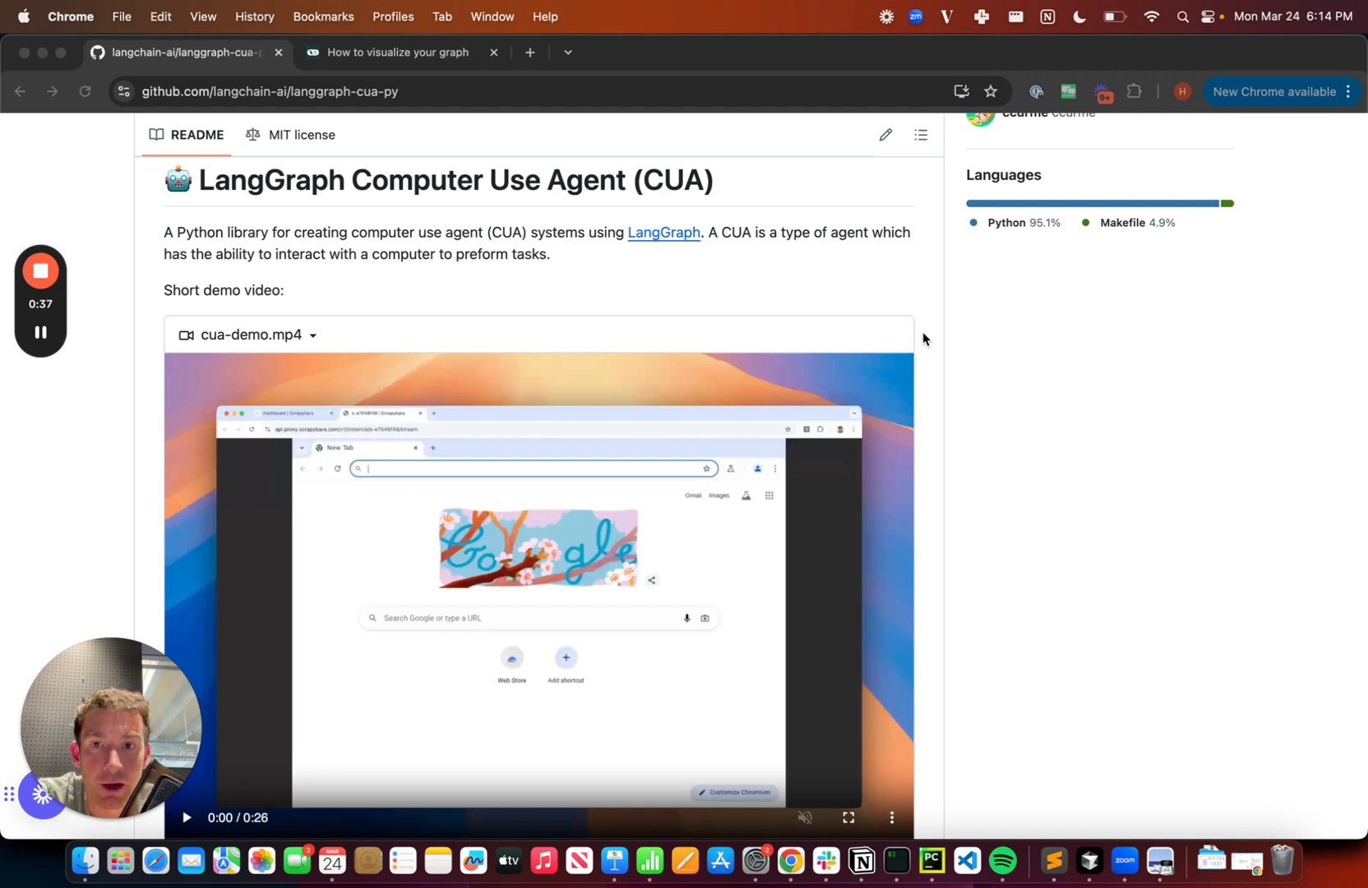
Step: Scroll the langgraph-cua README past the demo video to Installation and Quickstart
{"action": "scroll", "scroll_direction": "down", "scroll_amount": 3}
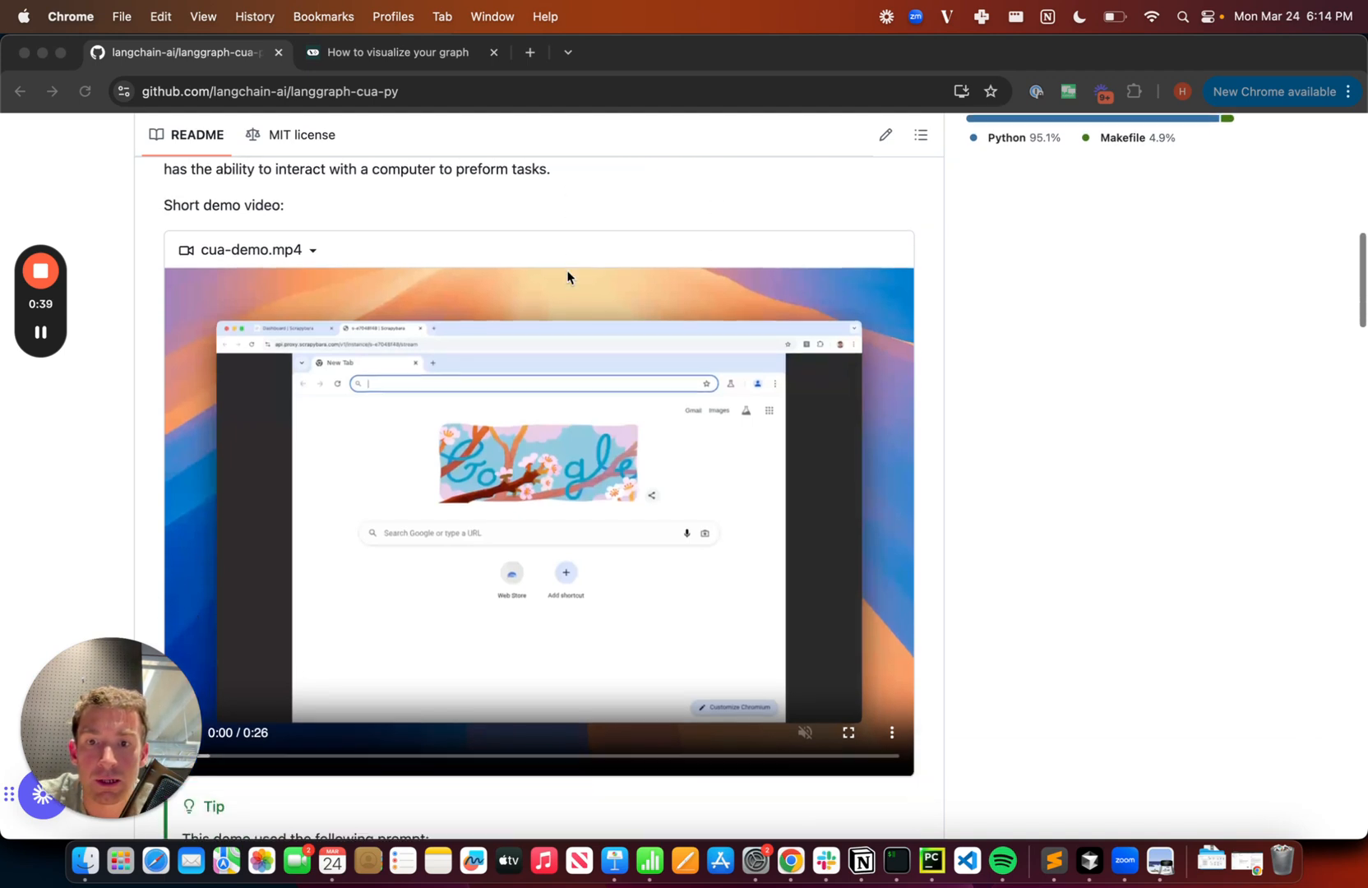
{"action": "scroll", "scroll_direction": "down", "scroll_amount": 3}
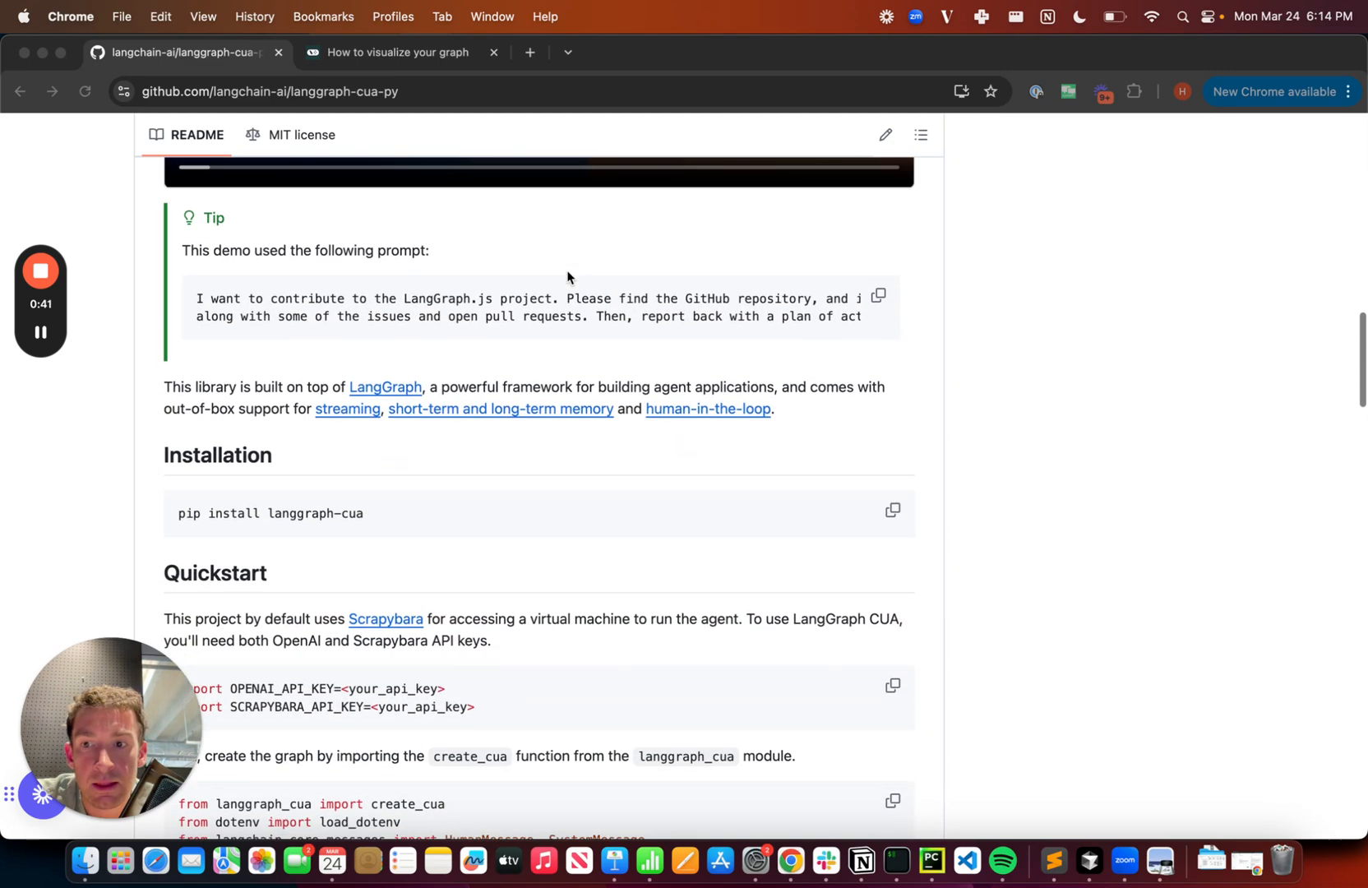
{"action": "scroll", "scroll_direction": "down", "scroll_amount": 3}
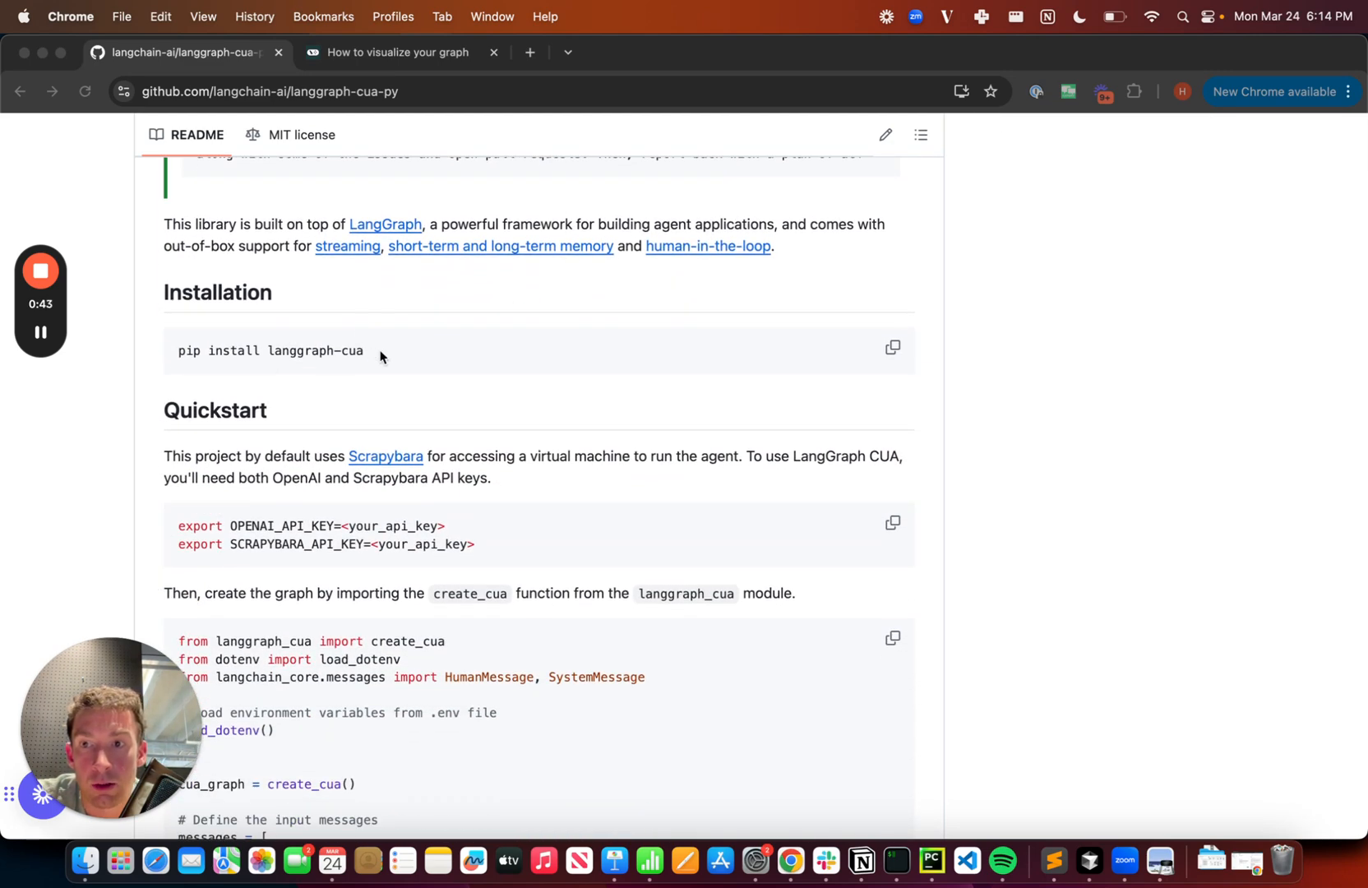
{"action": "mouse_move", "coordinate": [493, 425]}
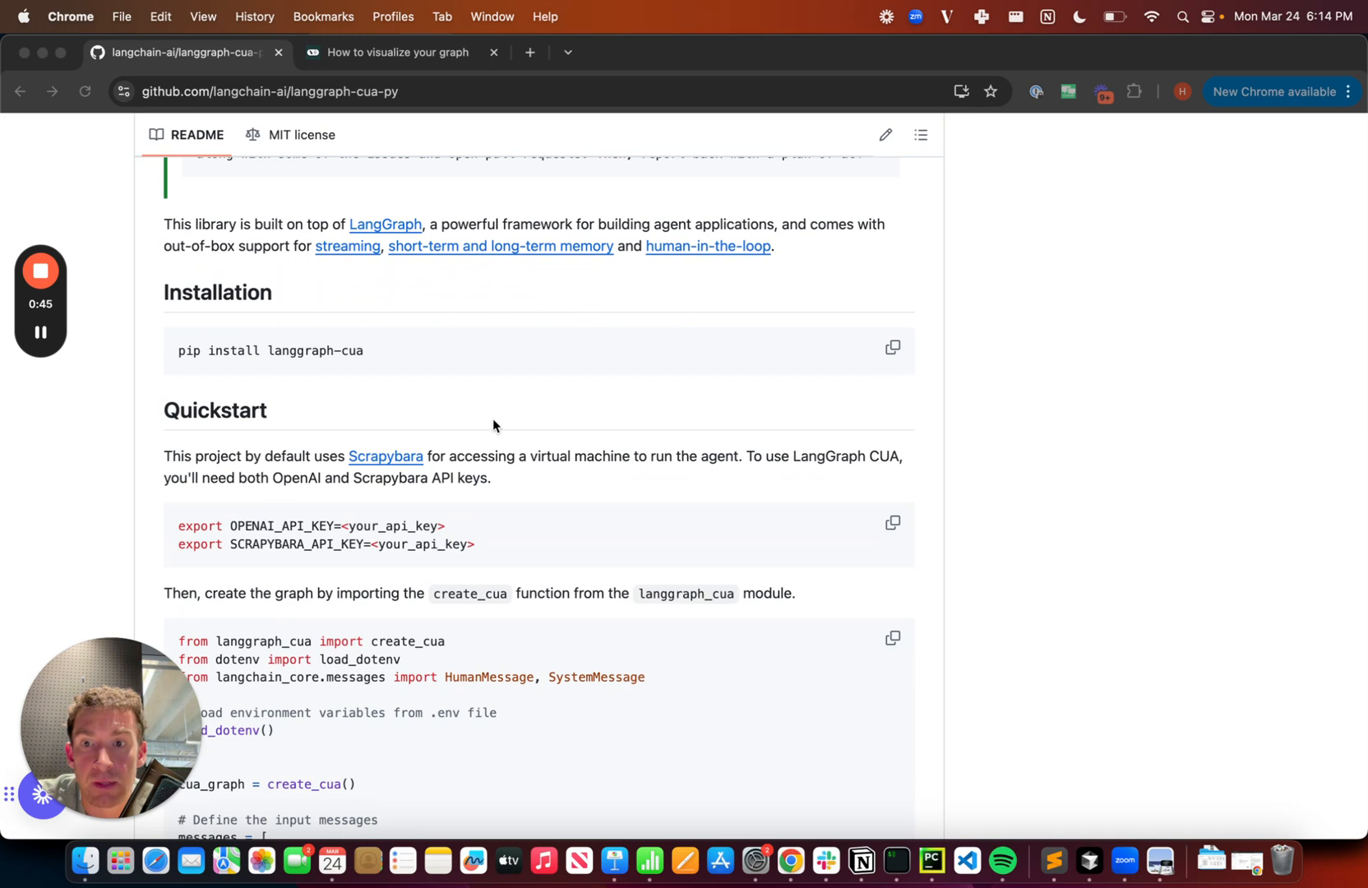
{"action": "mouse_move", "coordinate": [242, 526]}
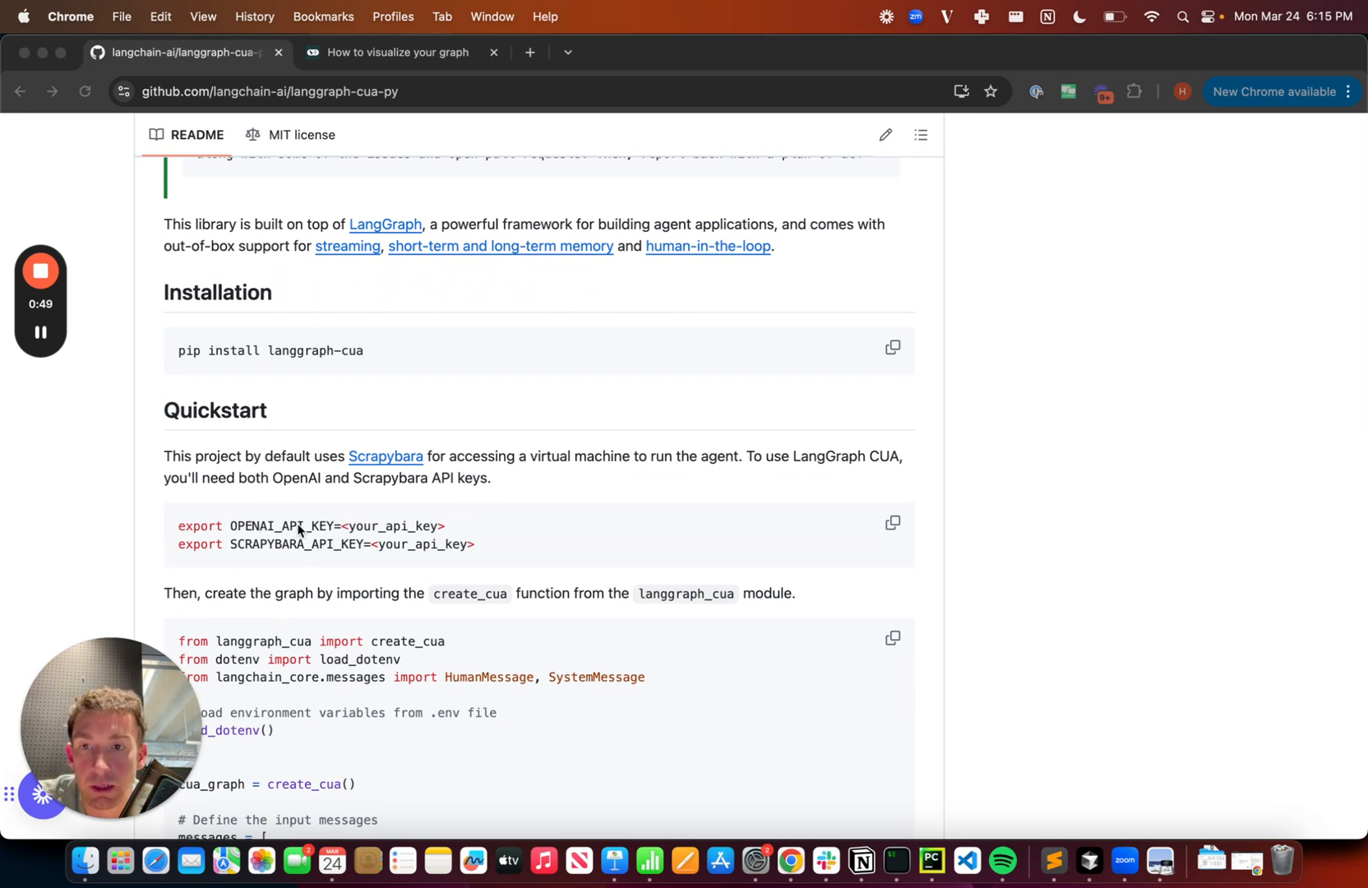
{"action": "mouse_move", "coordinate": [401, 463]}
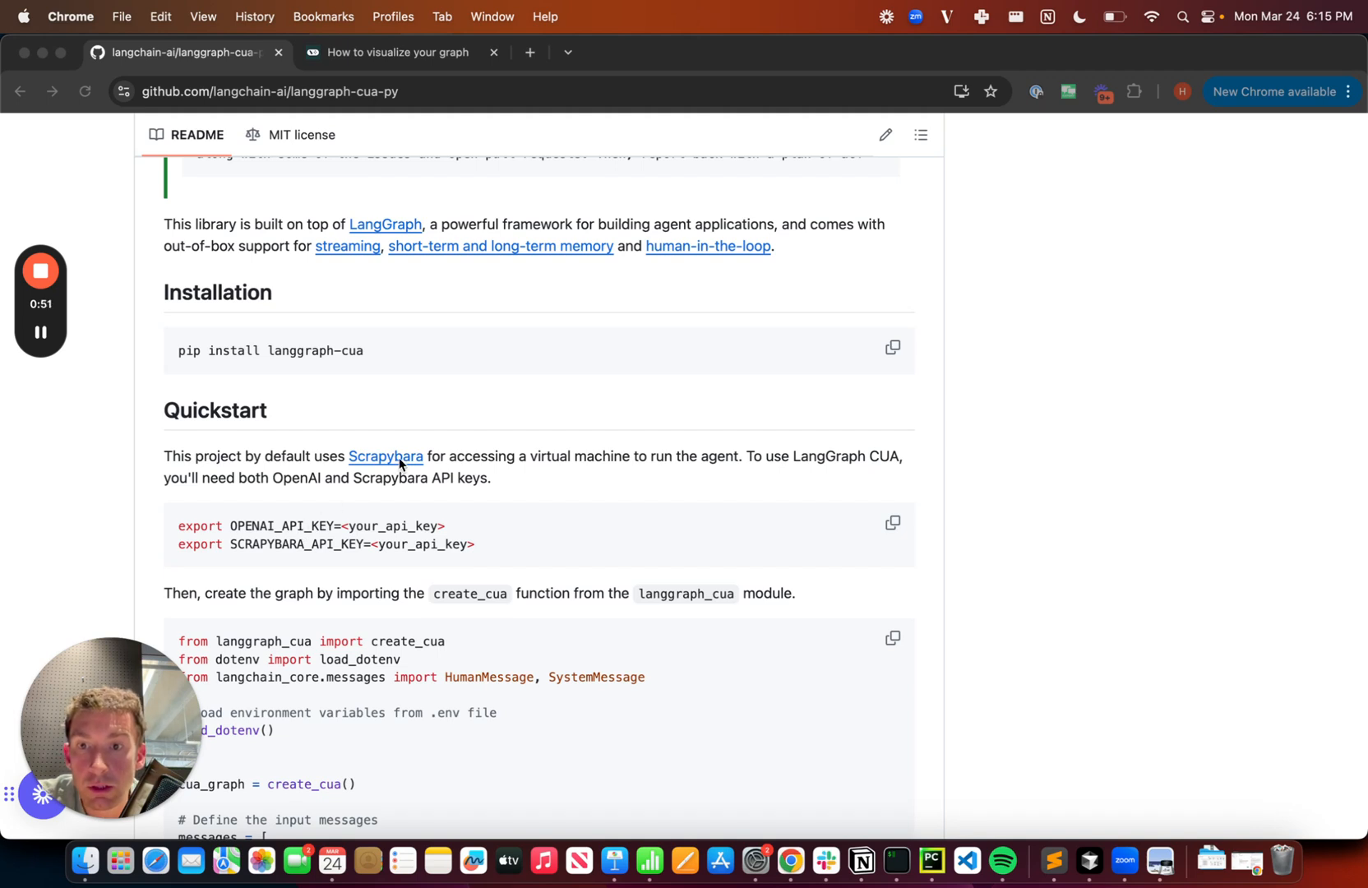
Step: Open the Quickstart's Scrapybara link in a new tab
{"action": "right_click", "coordinate": [385, 456]}
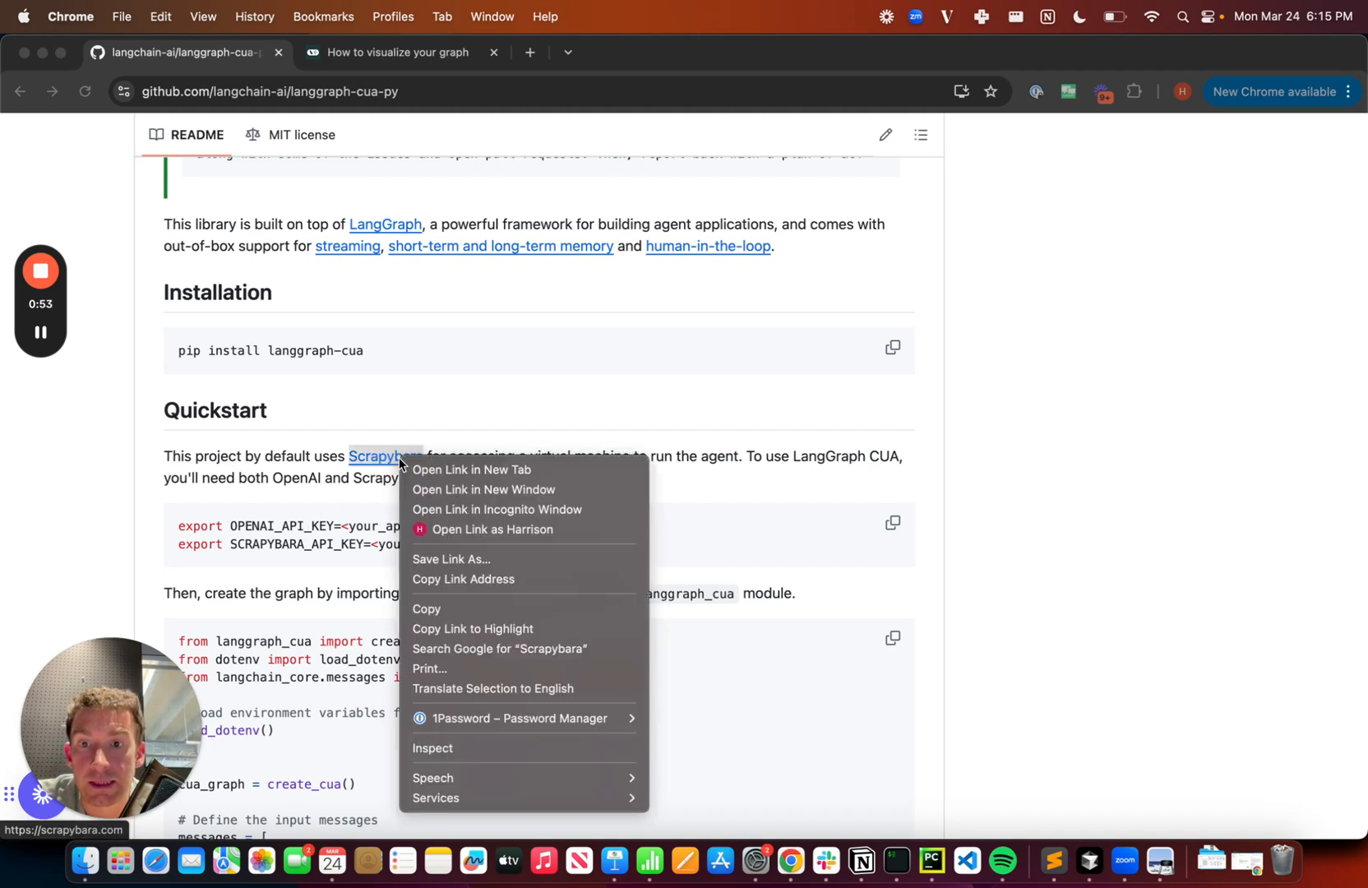
{"action": "mouse_move", "coordinate": [471, 469]}
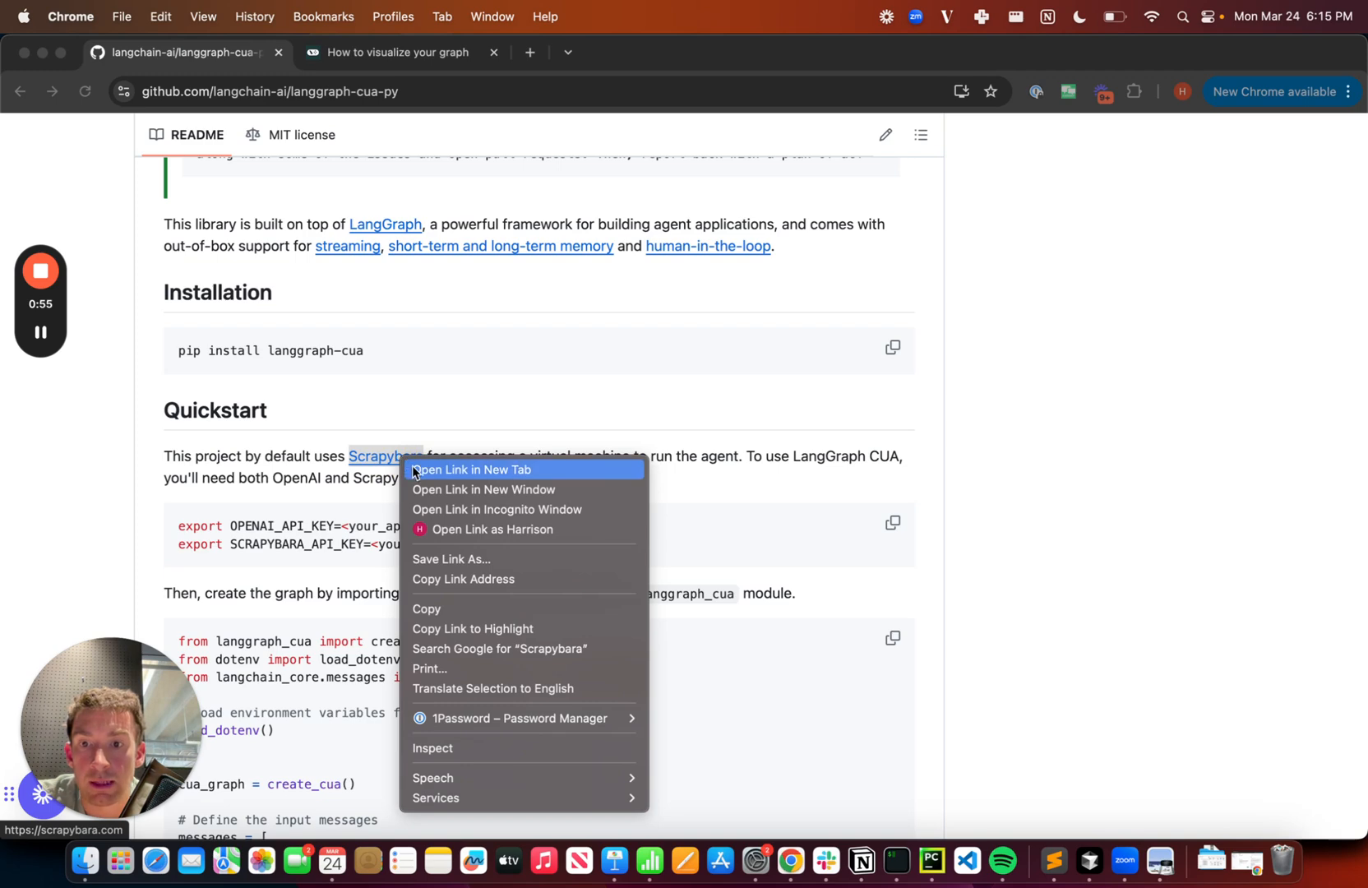
{"action": "left_click", "coordinate": [470, 470]}
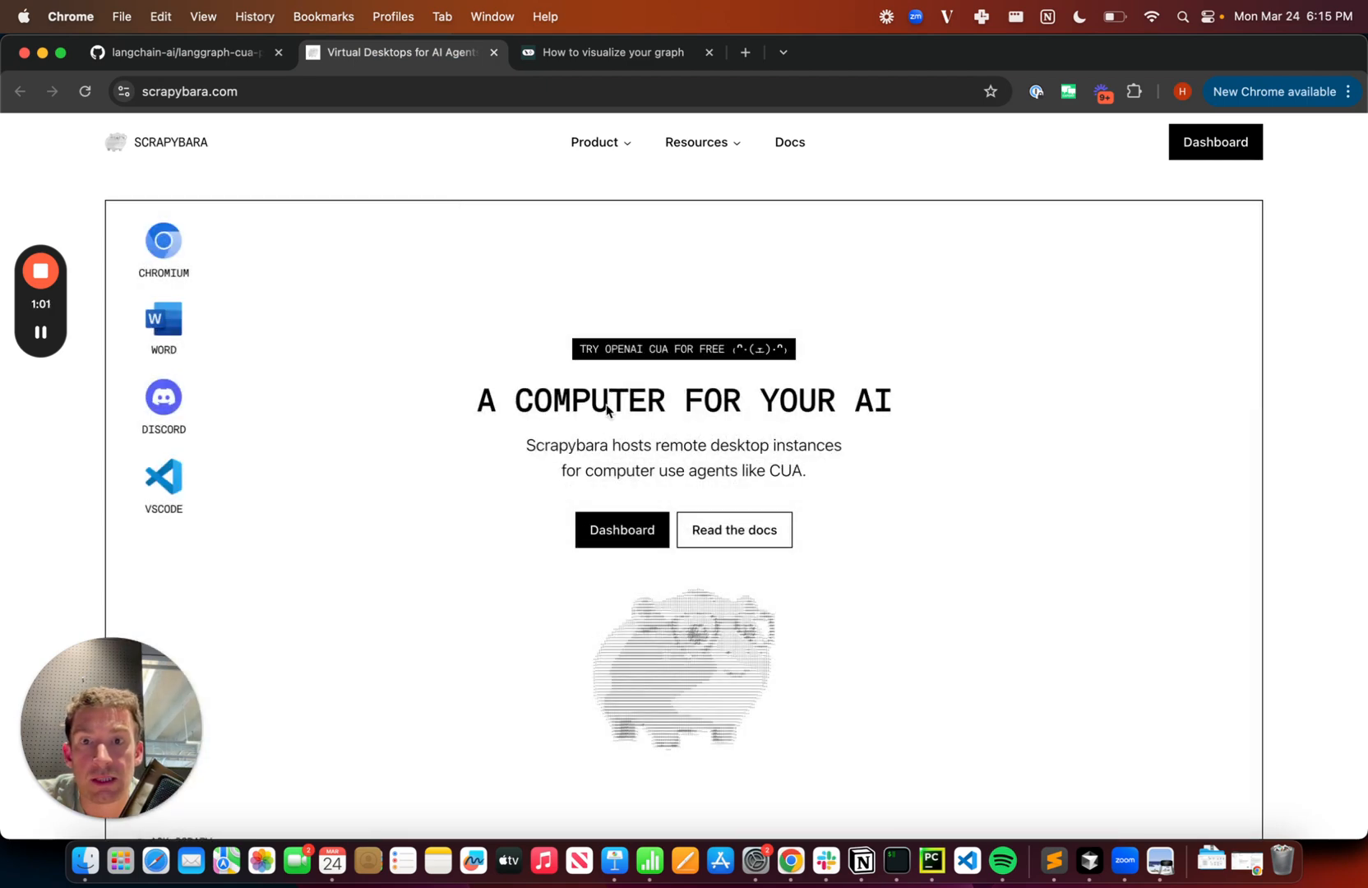
{"action": "mouse_move", "coordinate": [636, 317]}
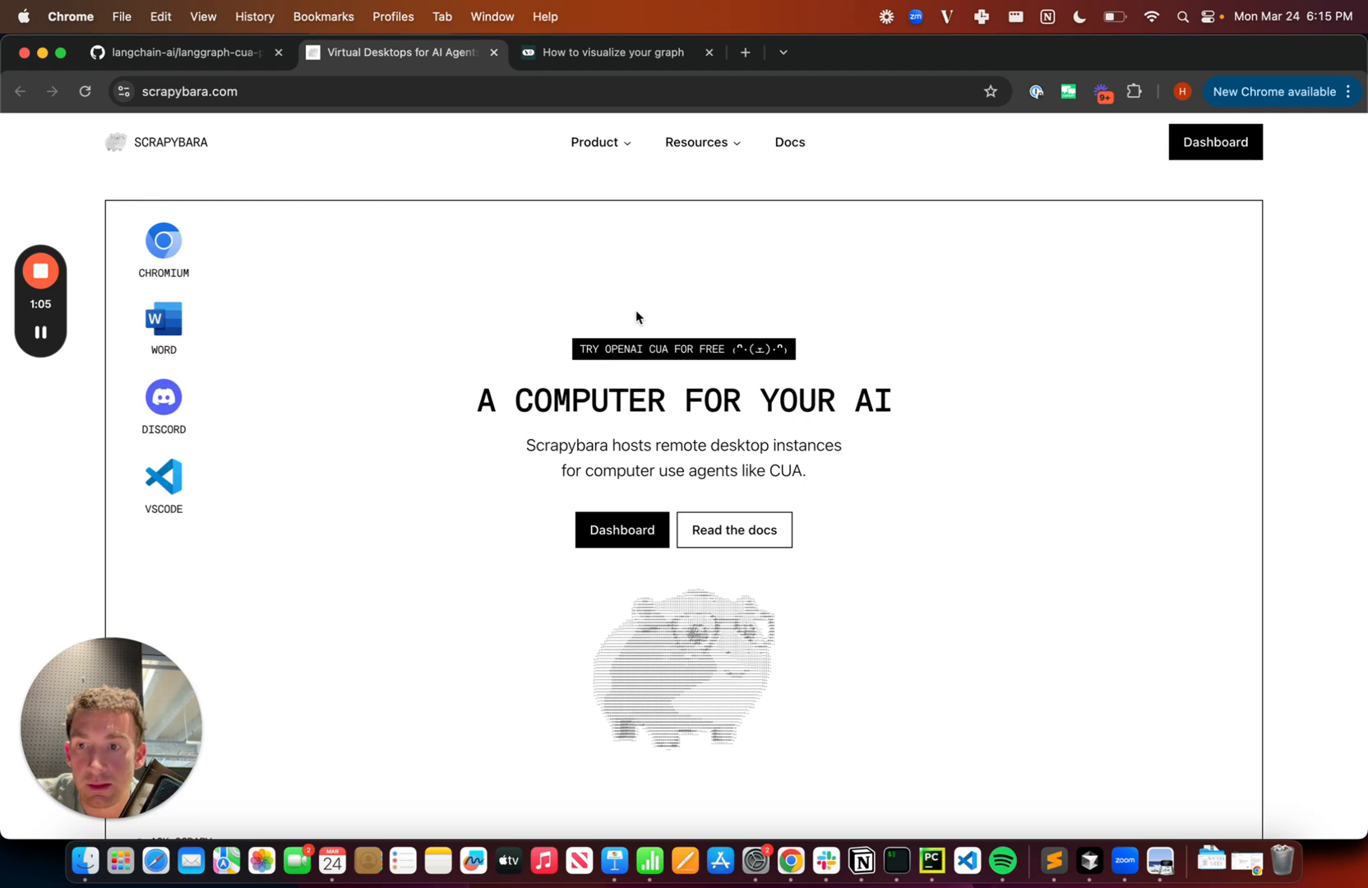
Step: Scroll the langgraph-cua README to the create_cua example and switch to the cua notebook
{"action": "left_click", "coordinate": [184, 53]}
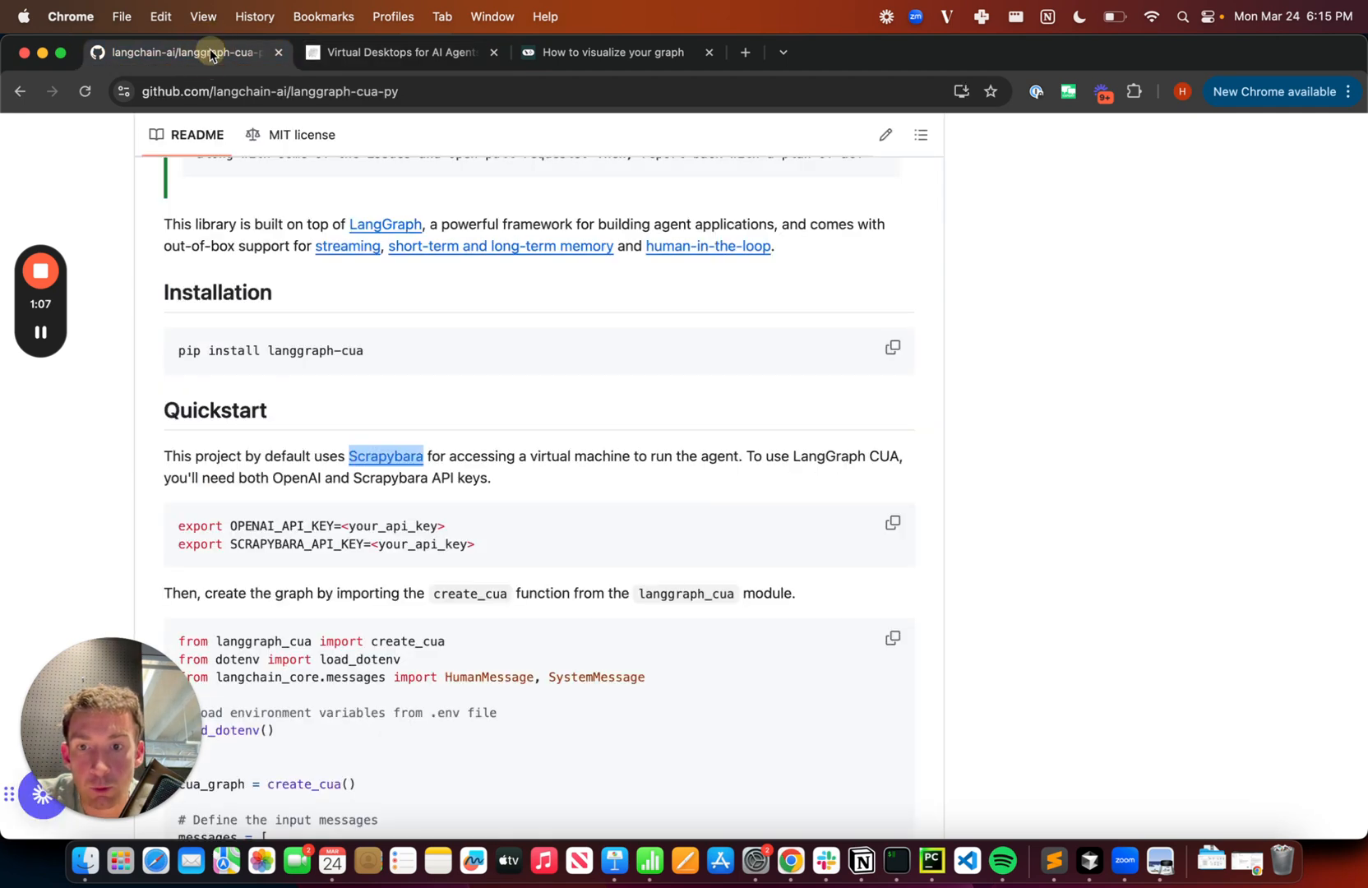
{"action": "mouse_move", "coordinate": [399, 555]}
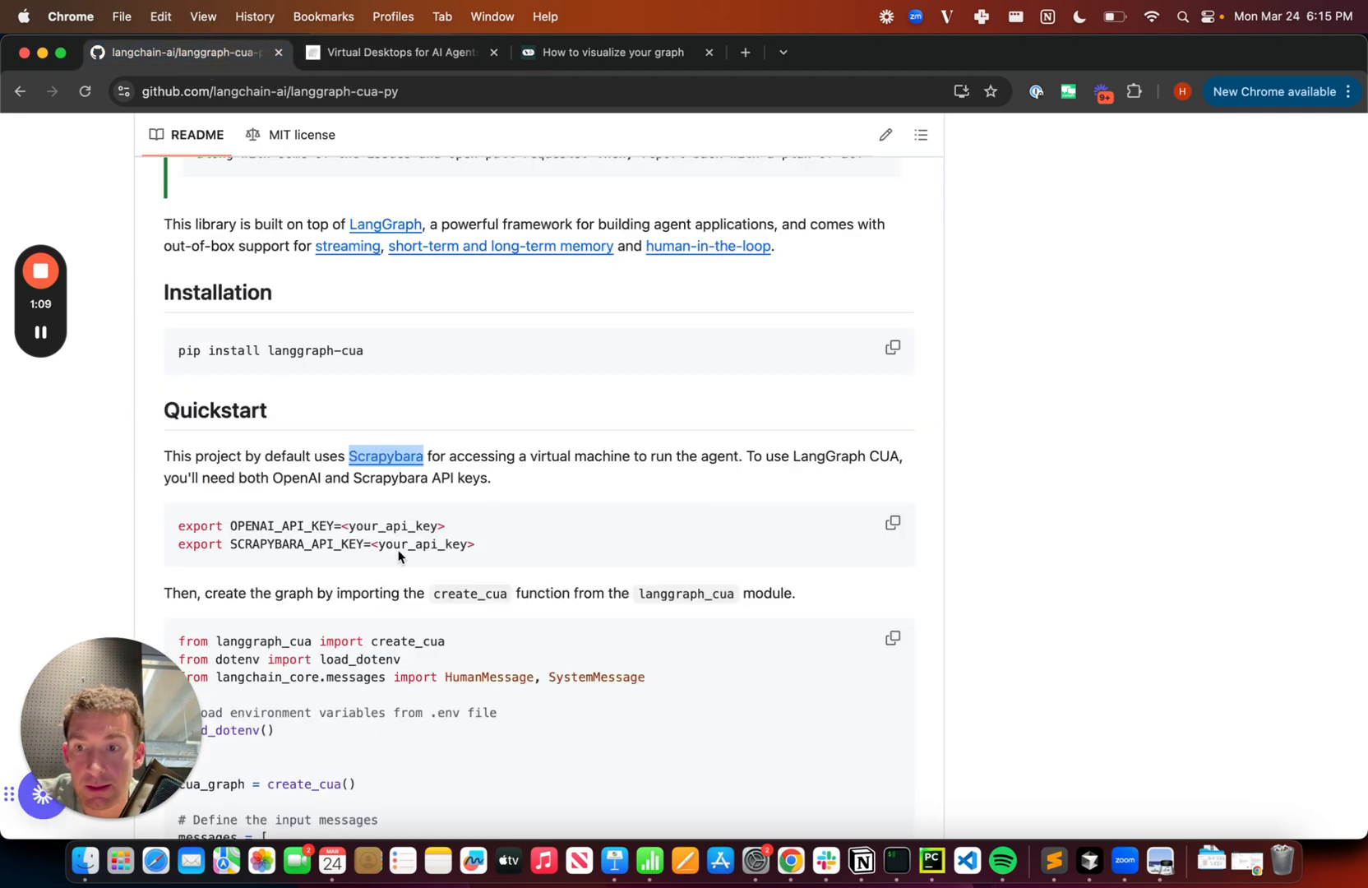
{"action": "mouse_move", "coordinate": [341, 559]}
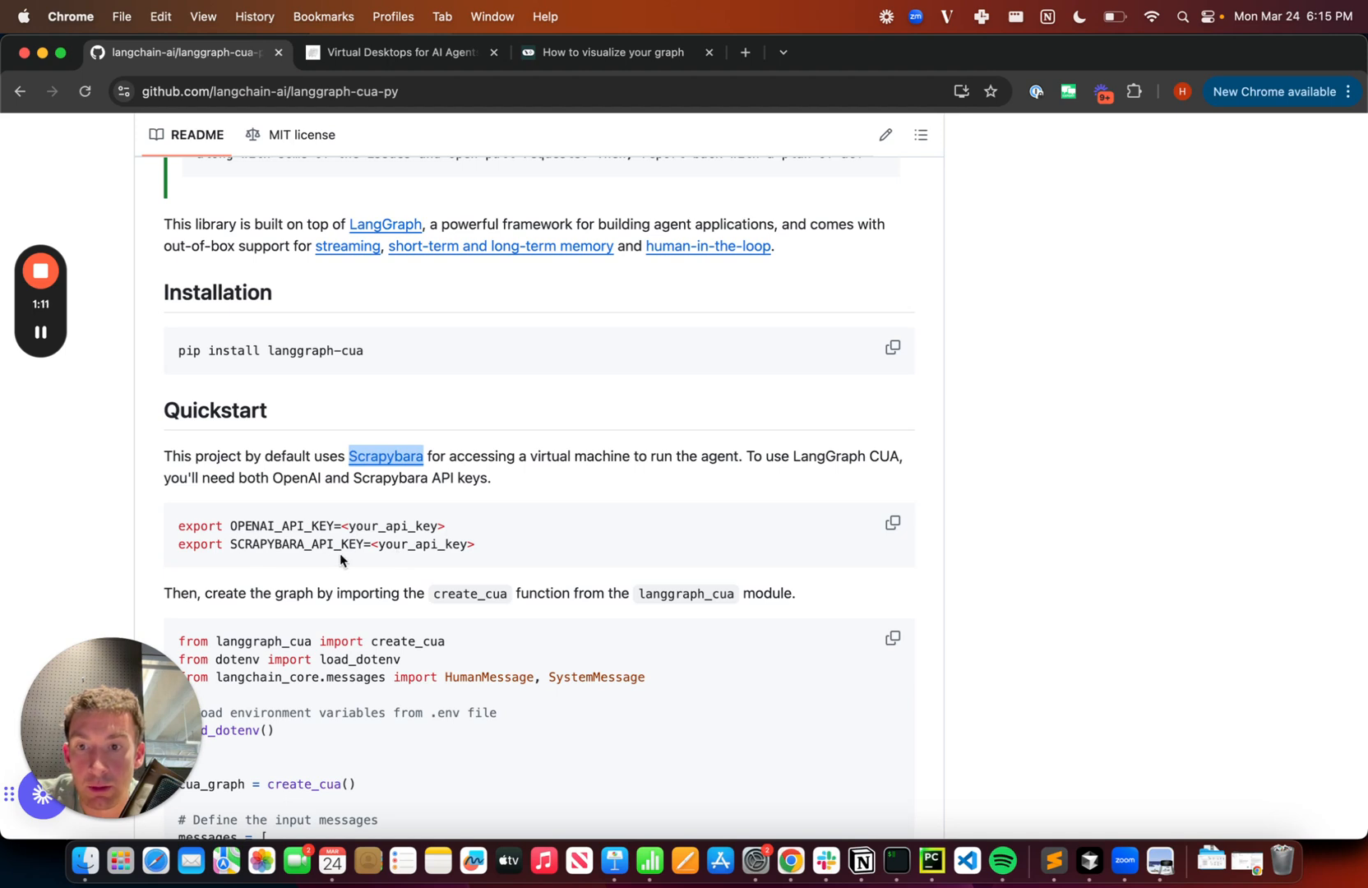
{"action": "mouse_move", "coordinate": [348, 539]}
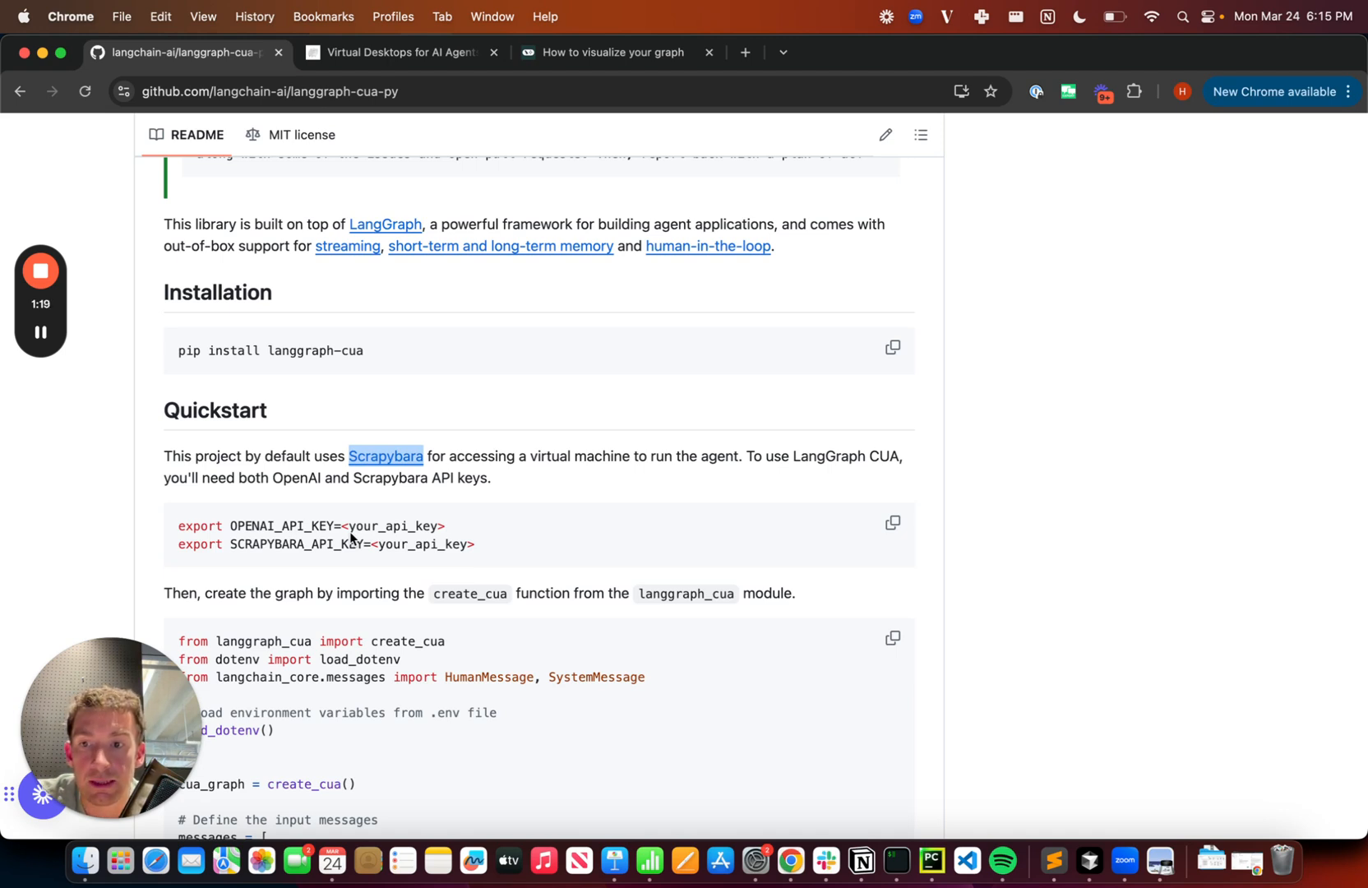
{"action": "mouse_move", "coordinate": [643, 553]}
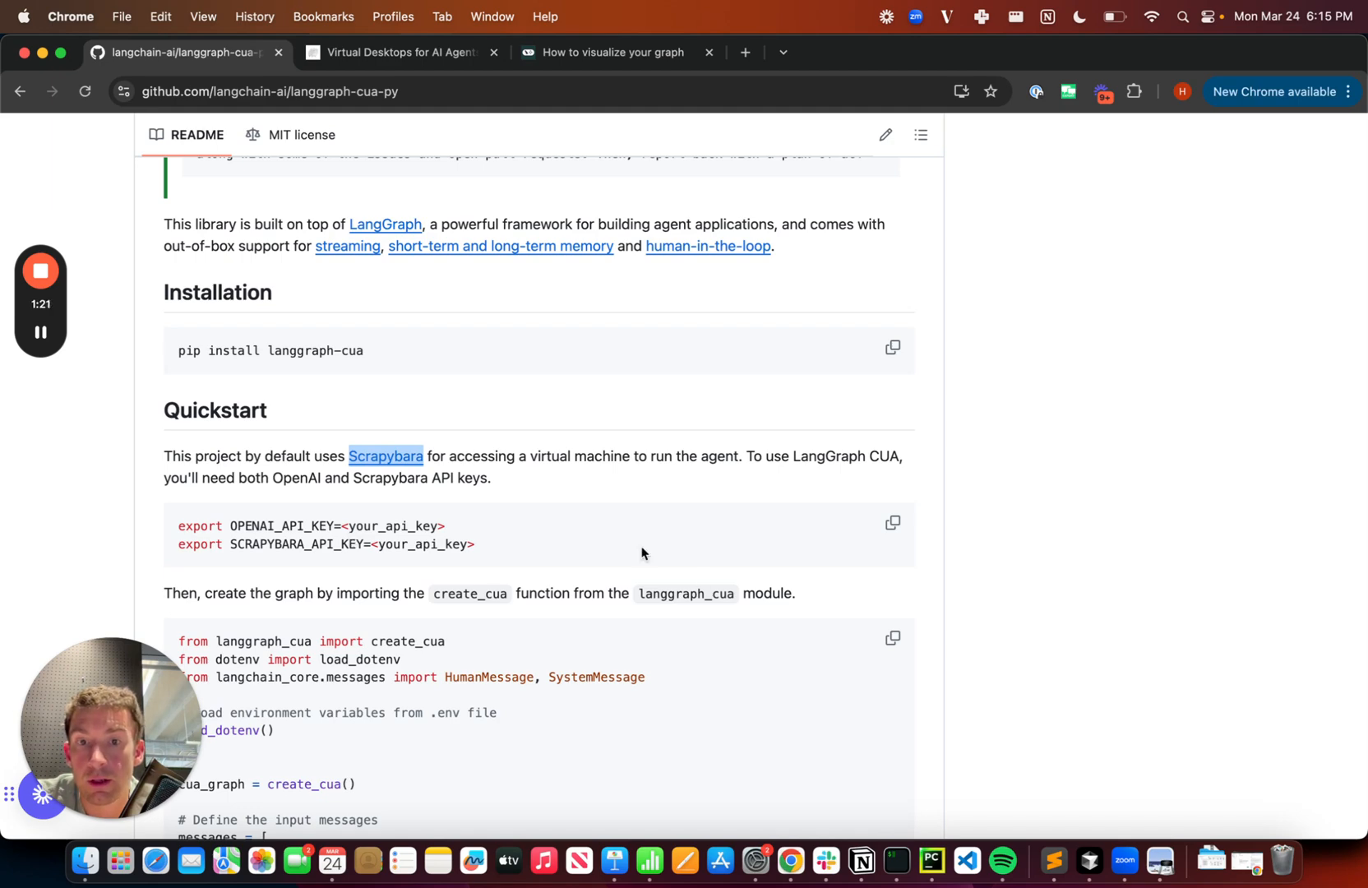
{"action": "scroll", "scroll_direction": "down", "scroll_amount": 3}
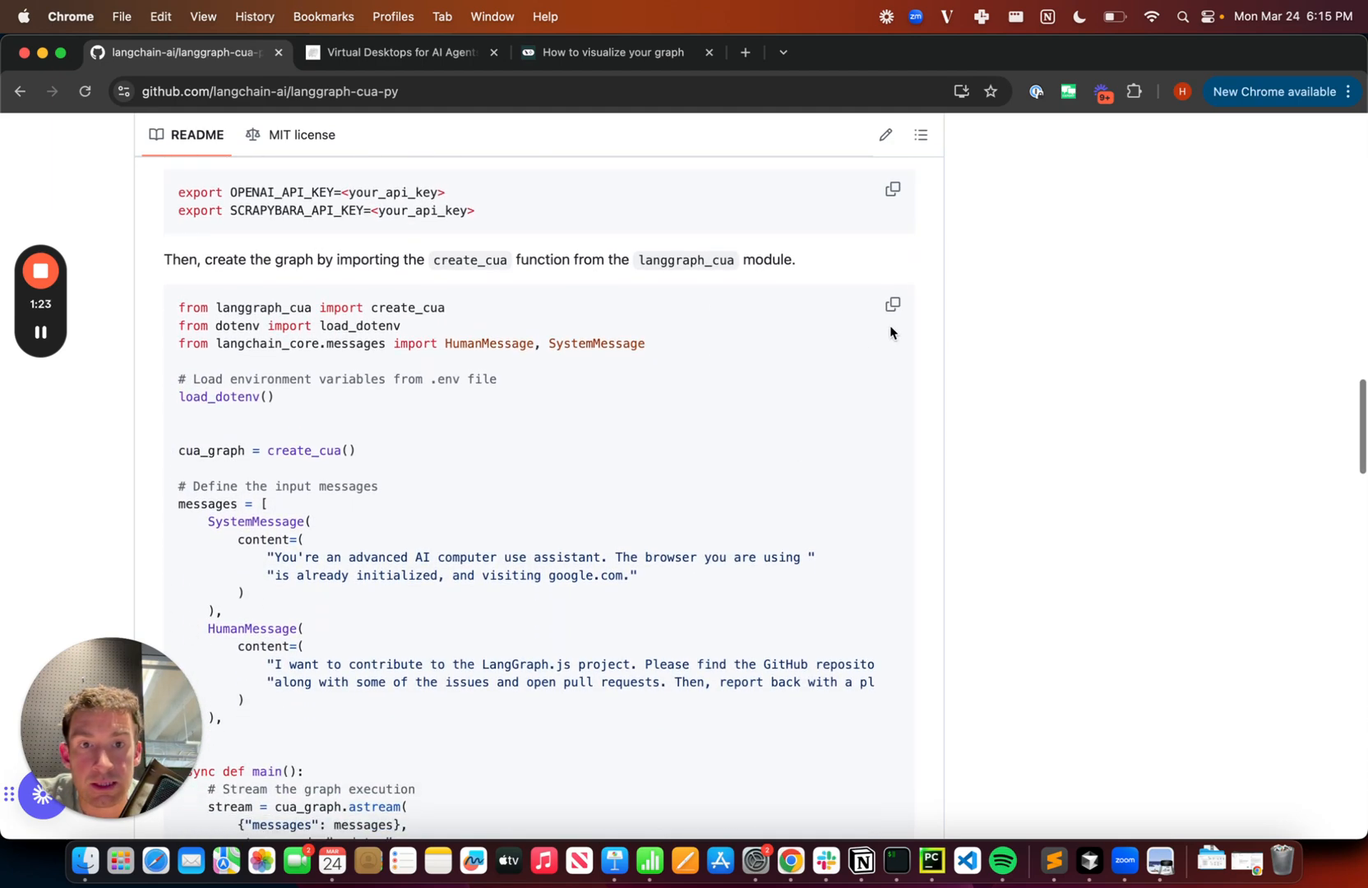
{"action": "left_click", "coordinate": [892, 310]}
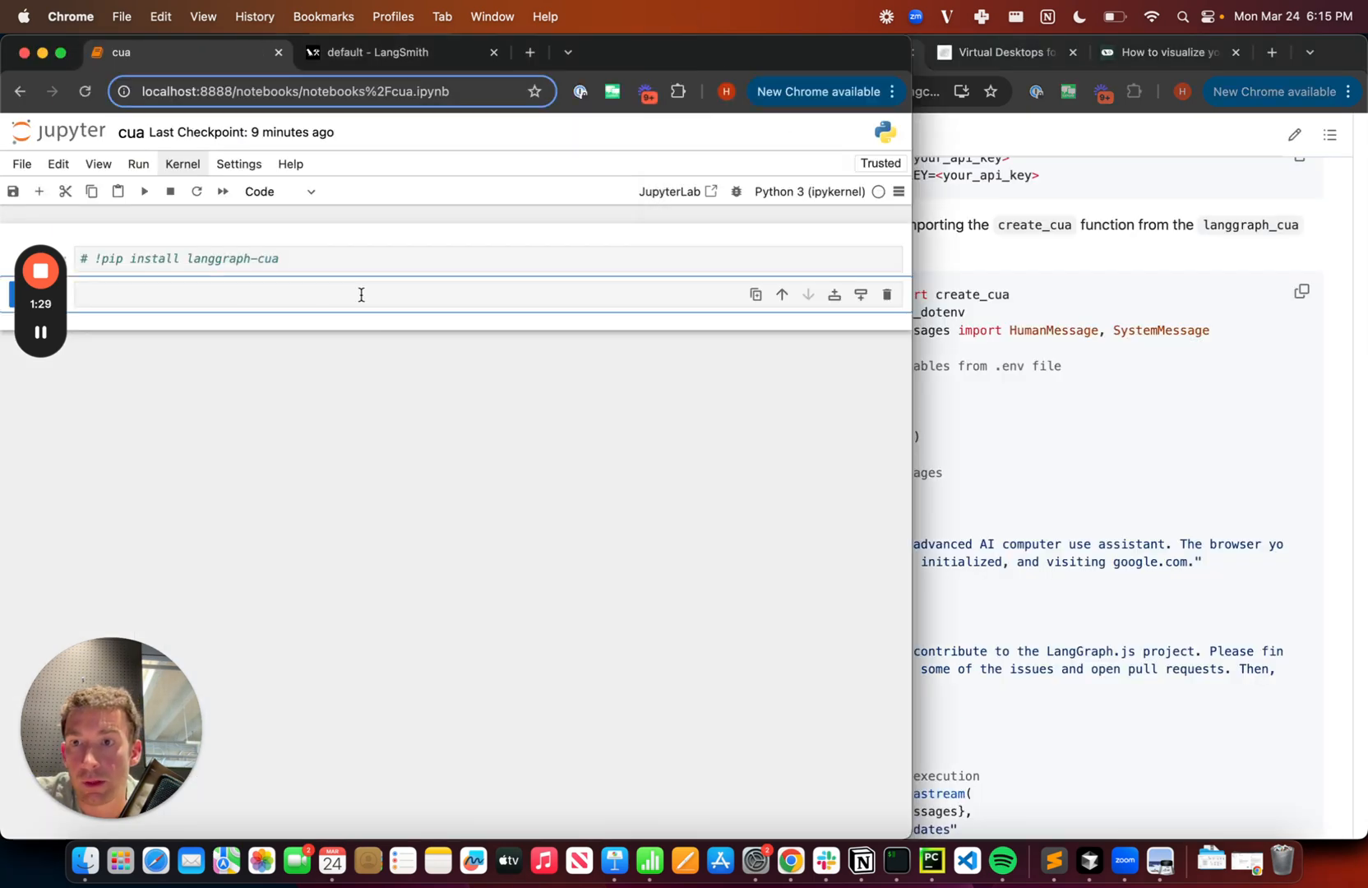
Step: Select the imports and cua_graph = create_cua() cell and run it
{"action": "scroll", "scroll_direction": "down", "scroll_amount": 3}
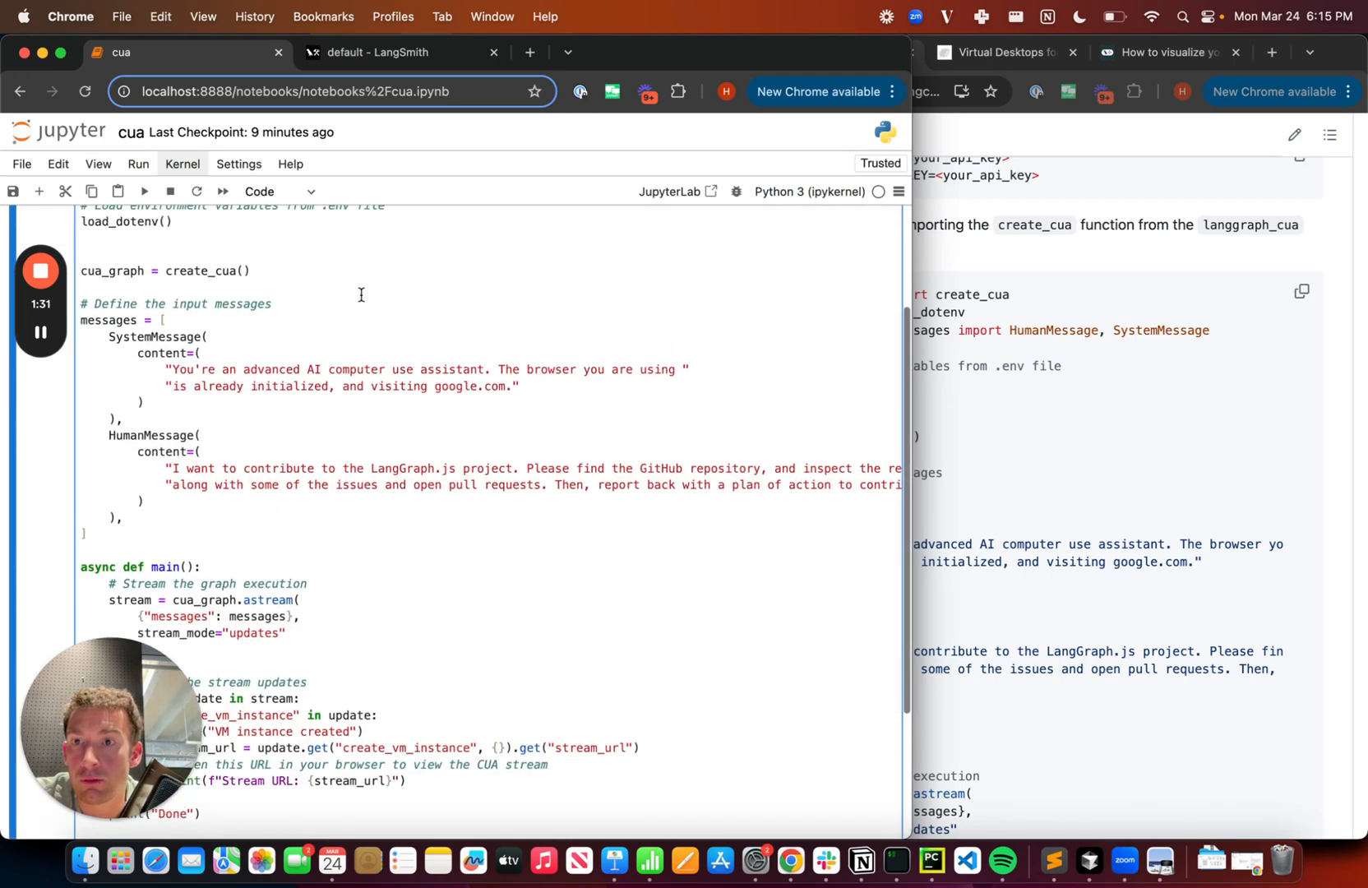
{"action": "scroll", "scroll_direction": "up", "scroll_amount": 3}
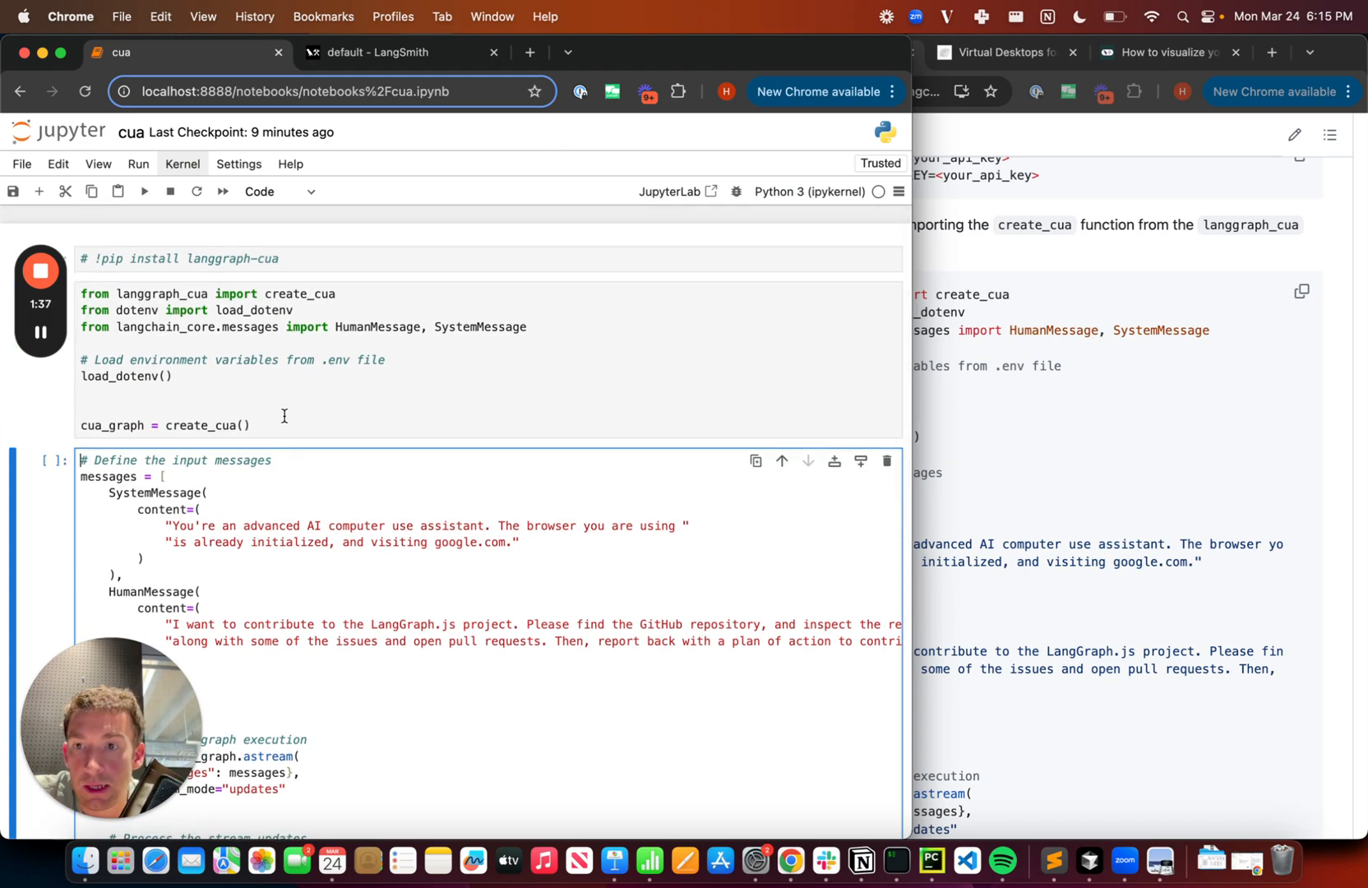
{"action": "left_click", "coordinate": [175, 409]}
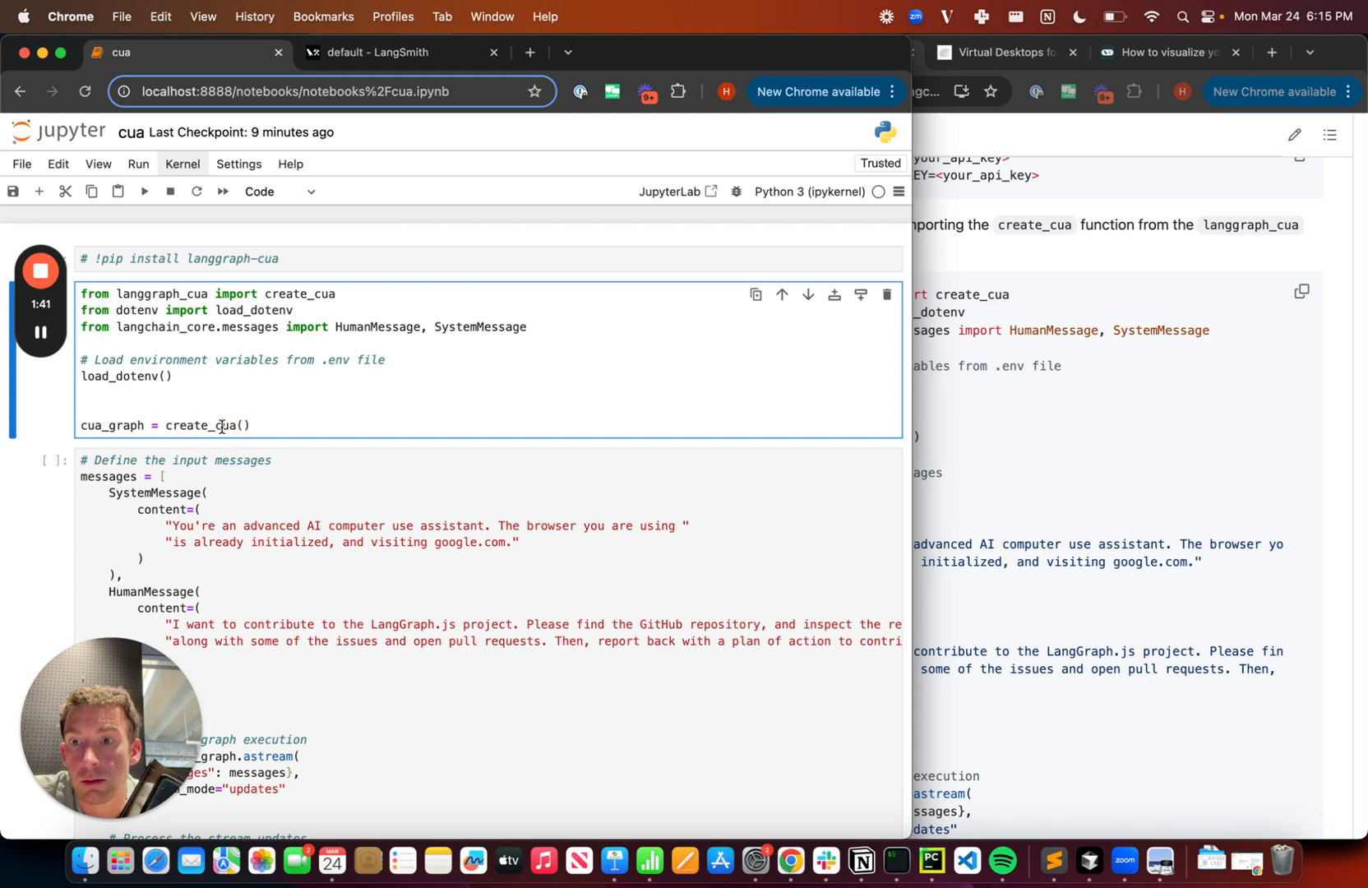
{"action": "left_click", "coordinate": [348, 476]}
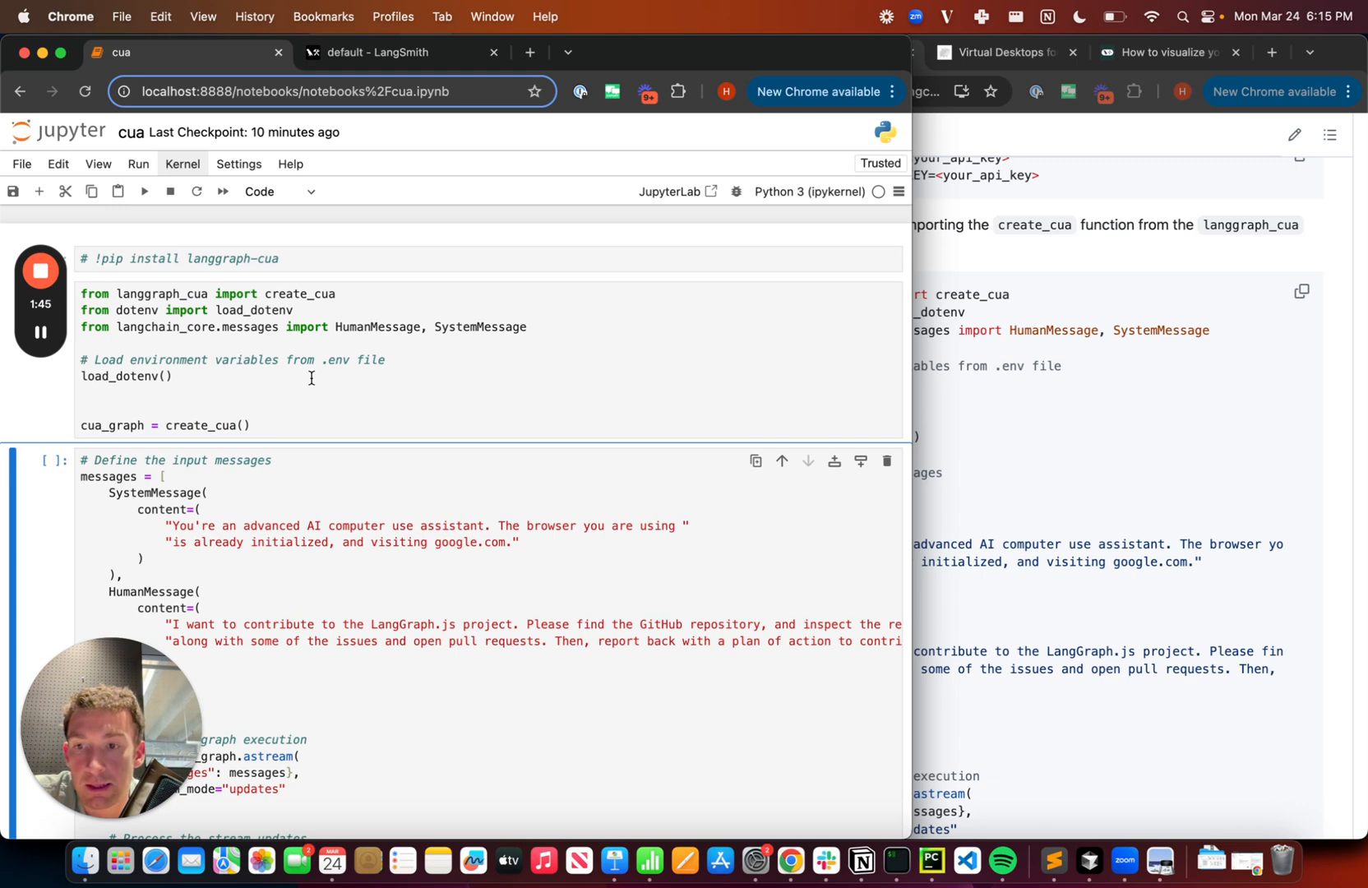
Step: Enter type(cua_graph) in a new cell to check the graph's type
{"action": "type", "text": "type(cu"}
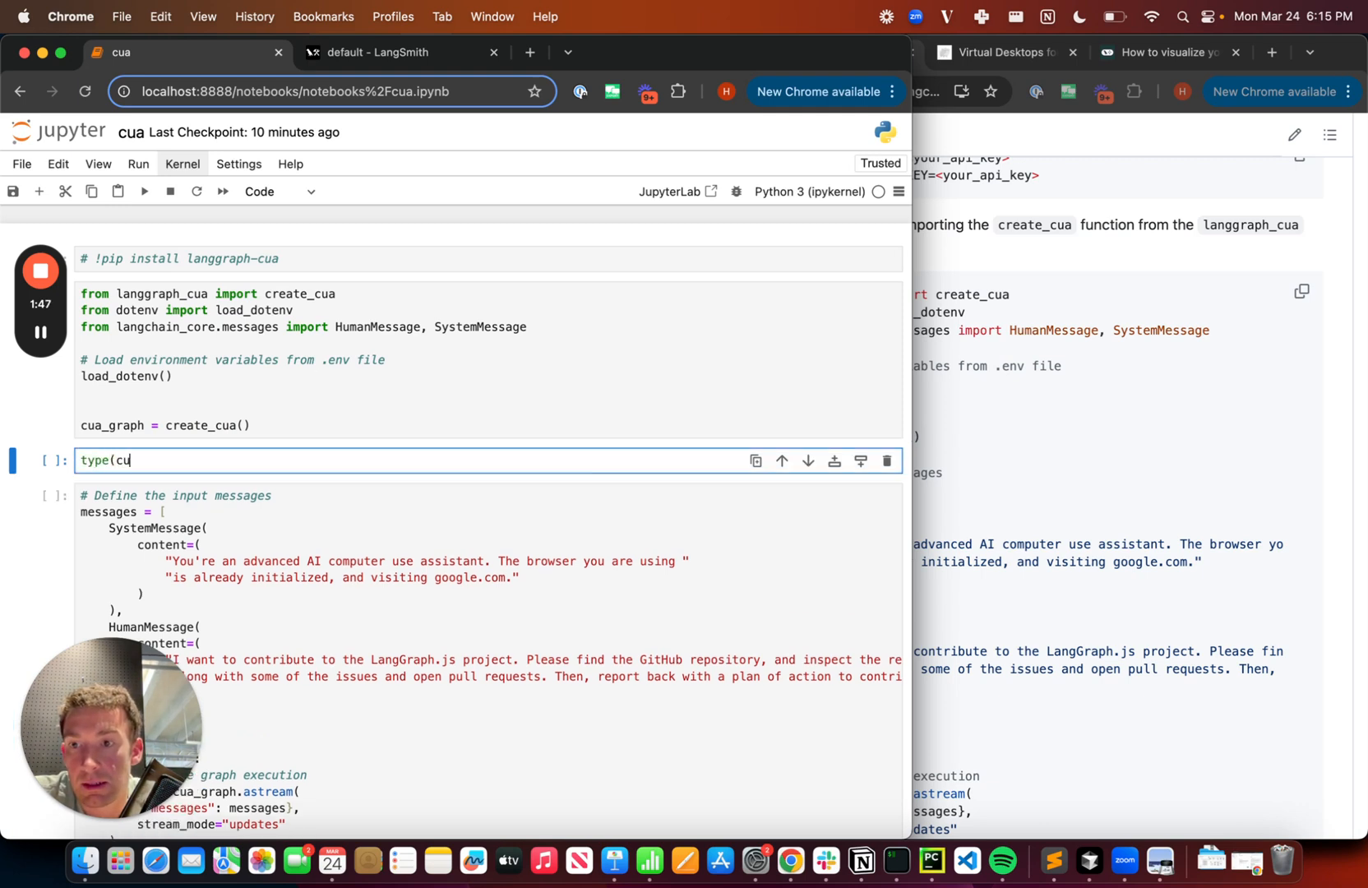
{"action": "type", "text": "a_graph"}
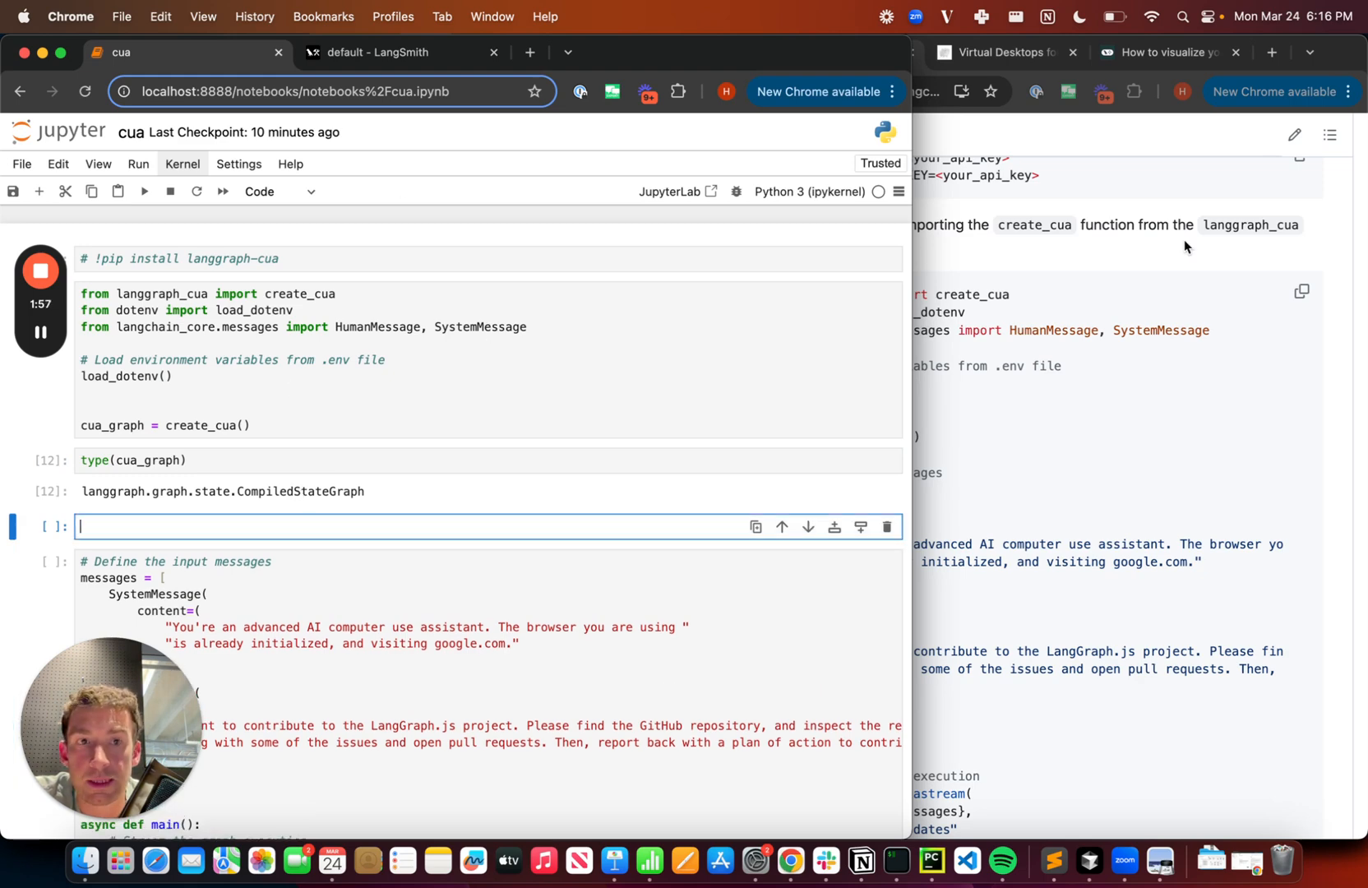
{"action": "left_click", "coordinate": [1163, 53]}
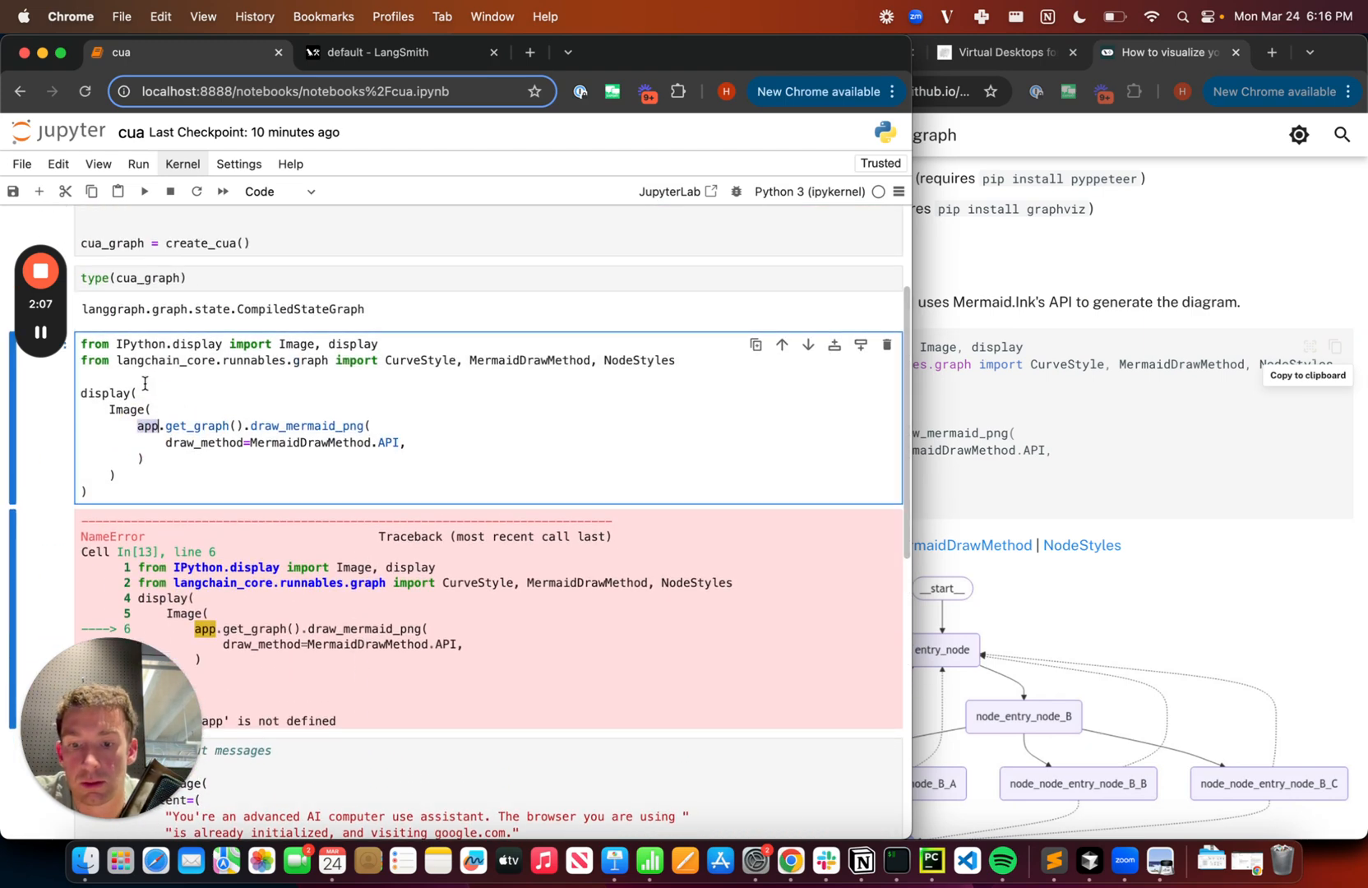
{"action": "left_click", "coordinate": [143, 190]}
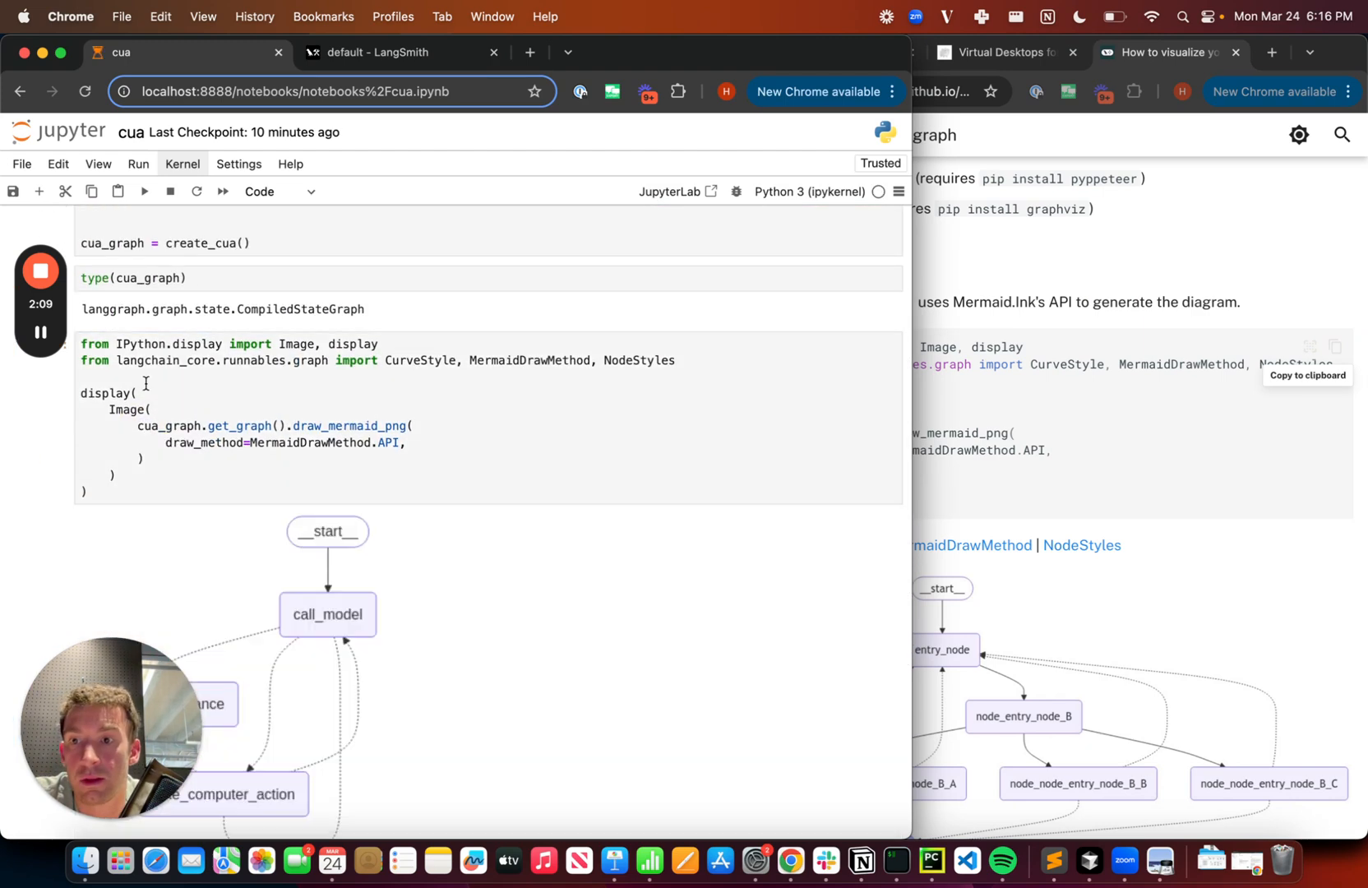
{"action": "scroll", "scroll_direction": "down", "scroll_amount": 3}
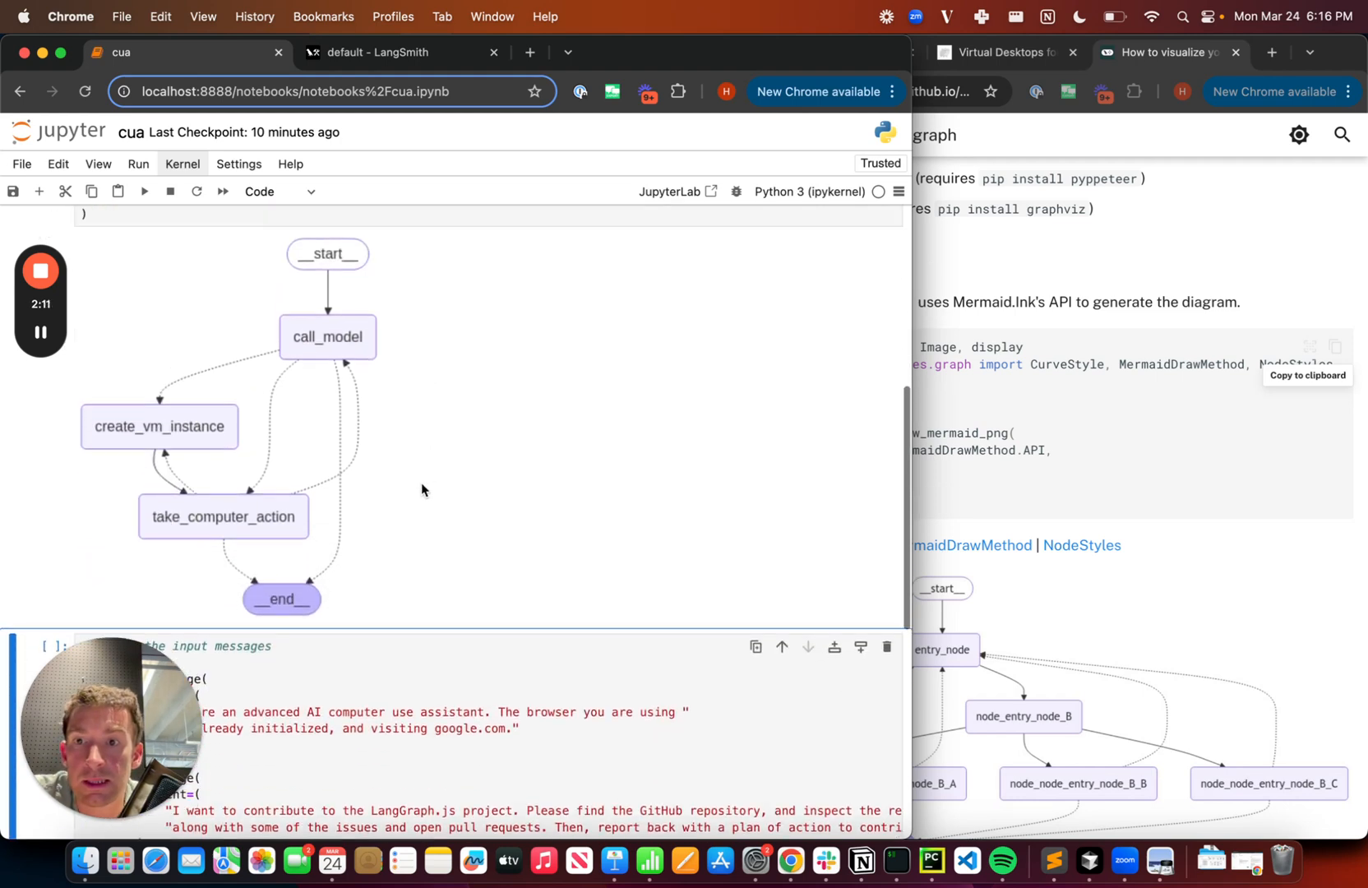
{"action": "mouse_move", "coordinate": [362, 375]}
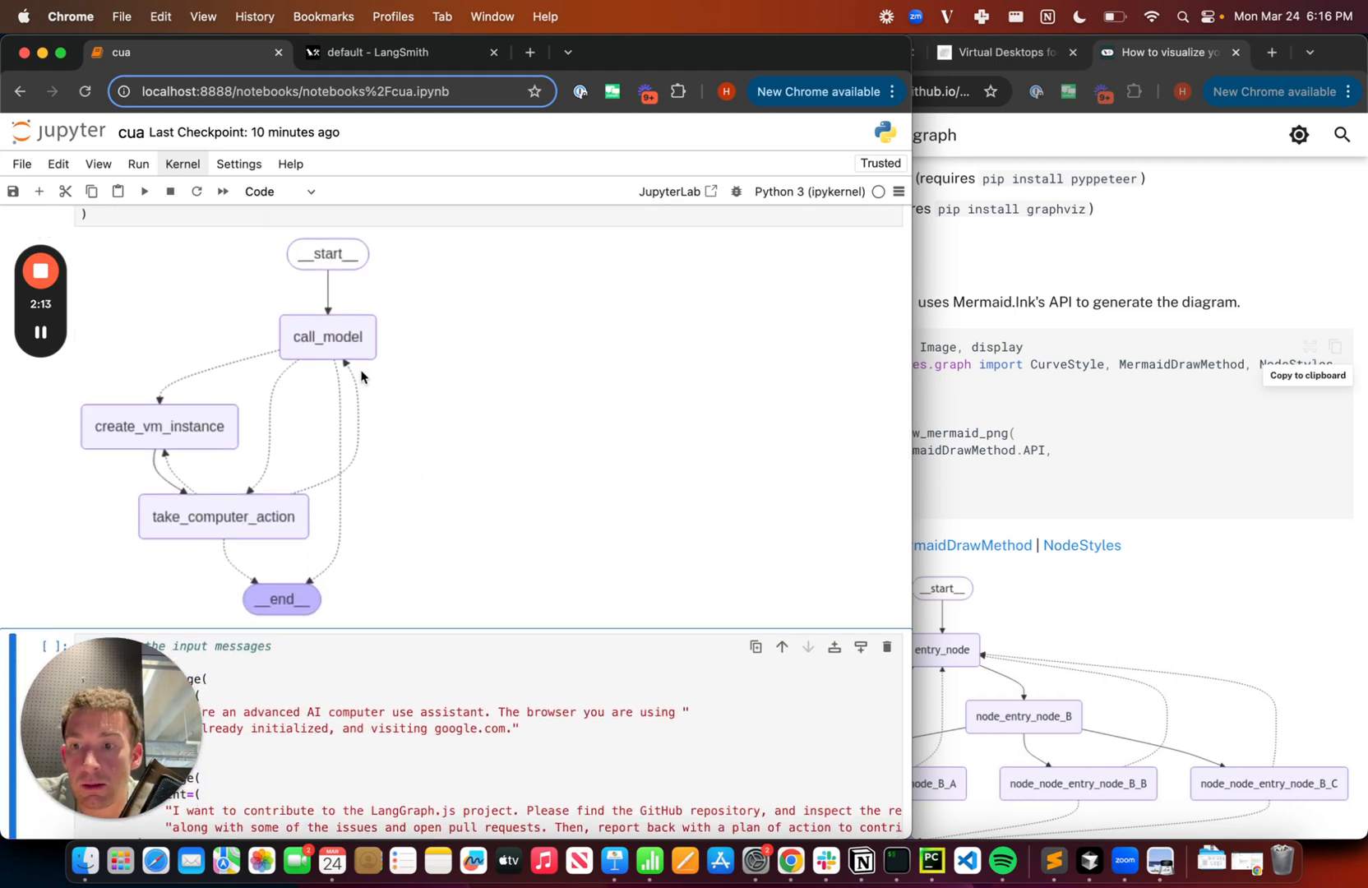
{"action": "mouse_move", "coordinate": [242, 518]}
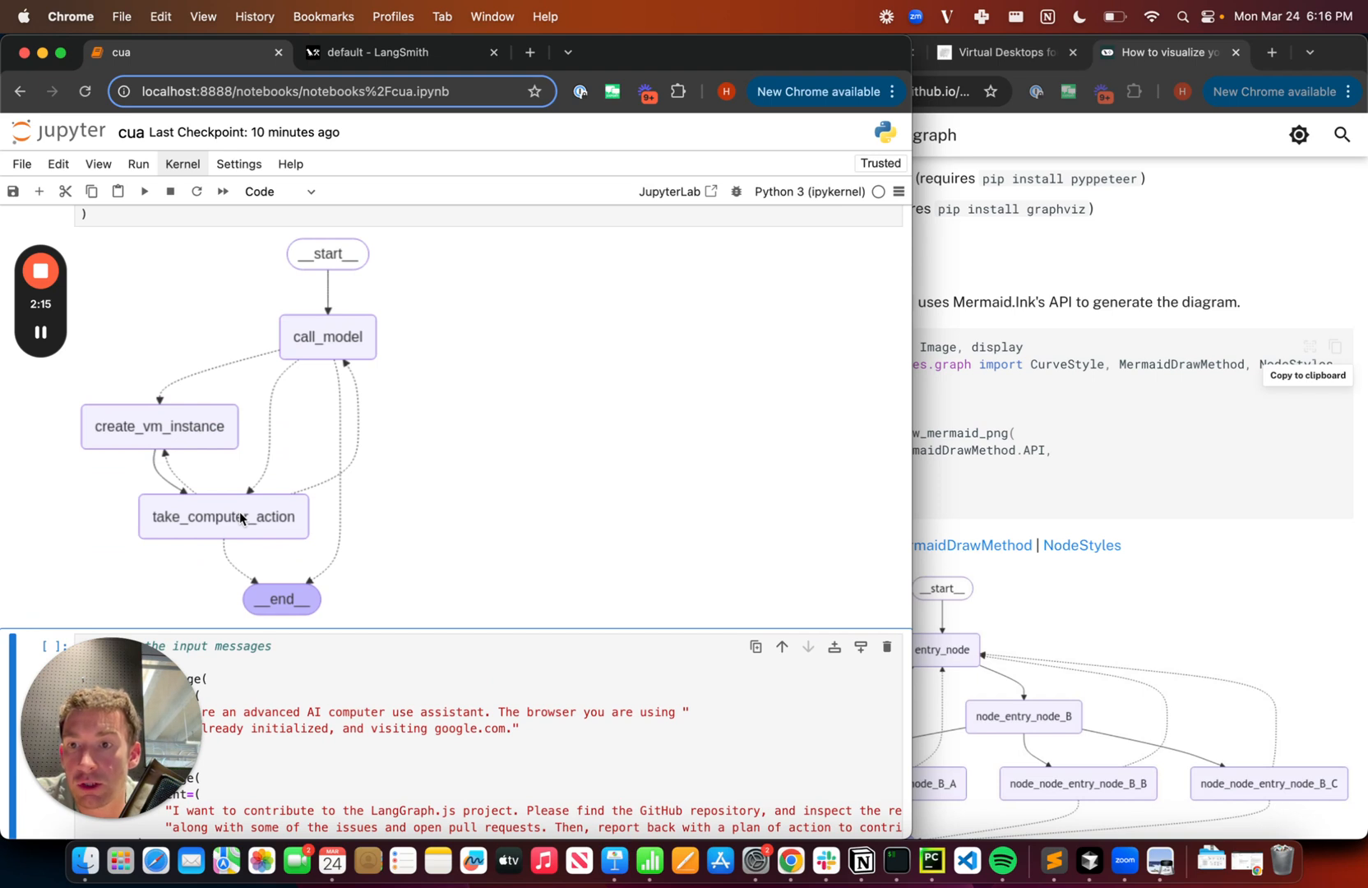
{"action": "mouse_move", "coordinate": [122, 407]}
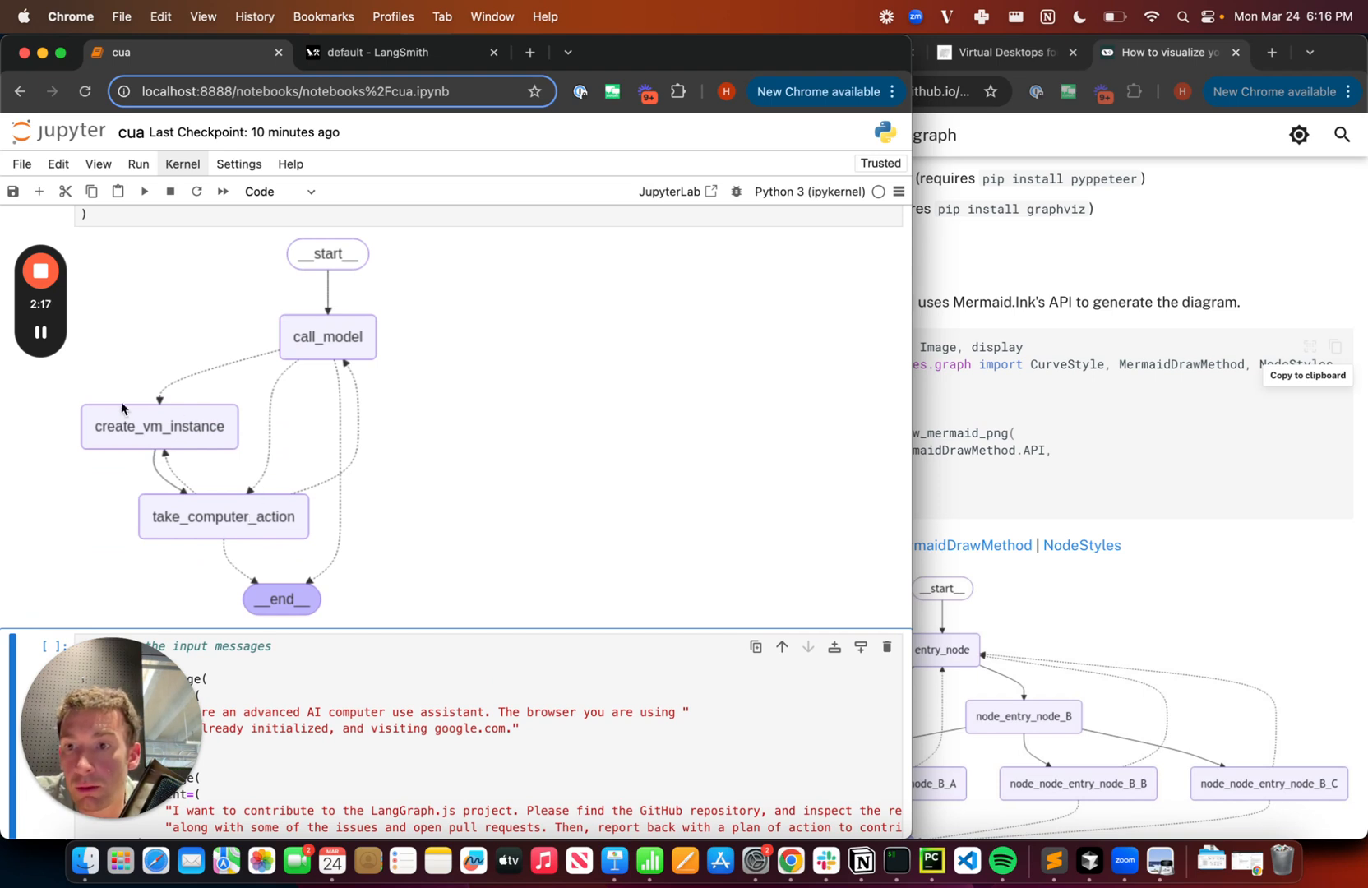
{"action": "mouse_move", "coordinate": [359, 457]}
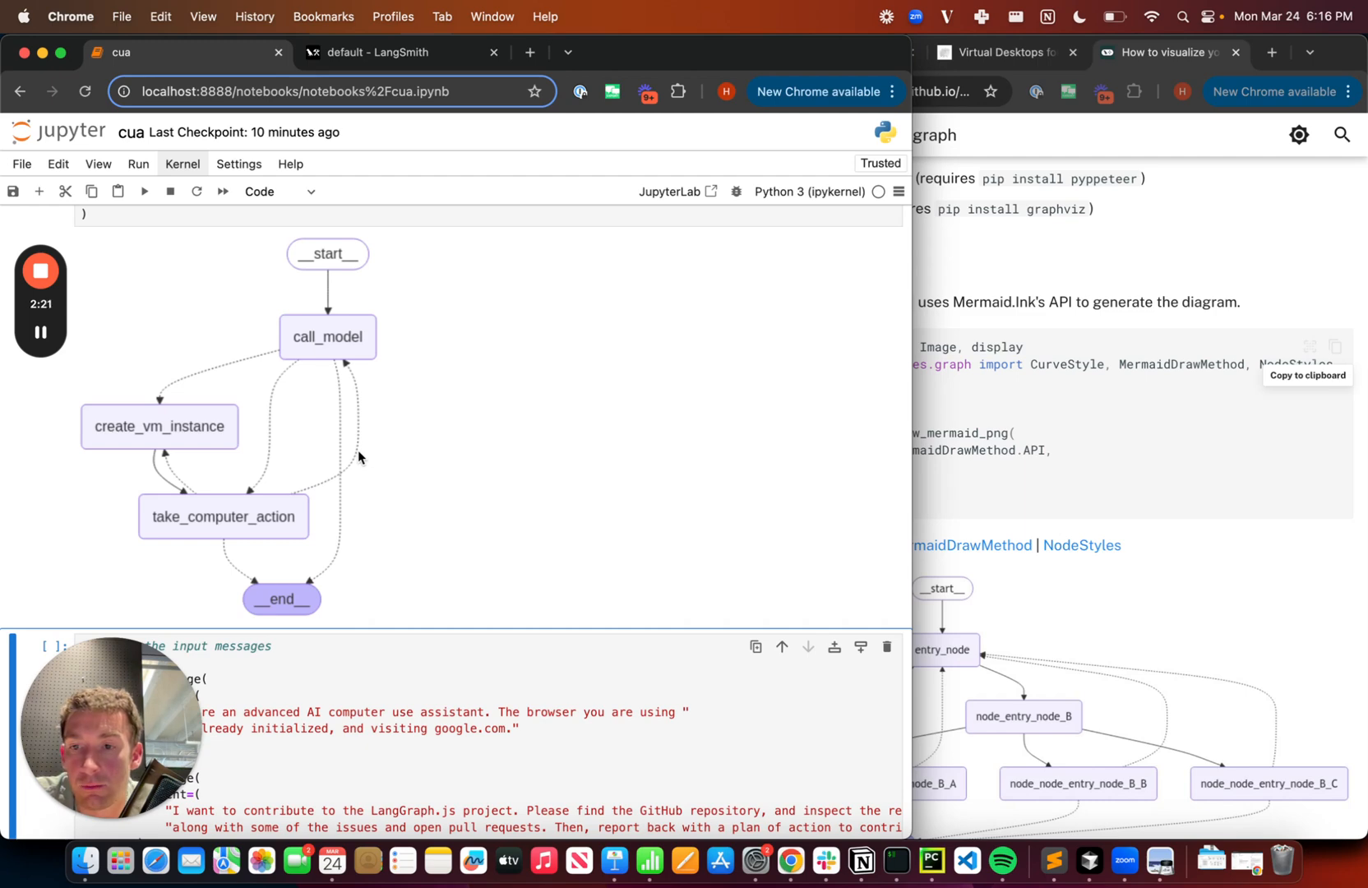
{"action": "scroll", "scroll_direction": "down", "scroll_amount": 3}
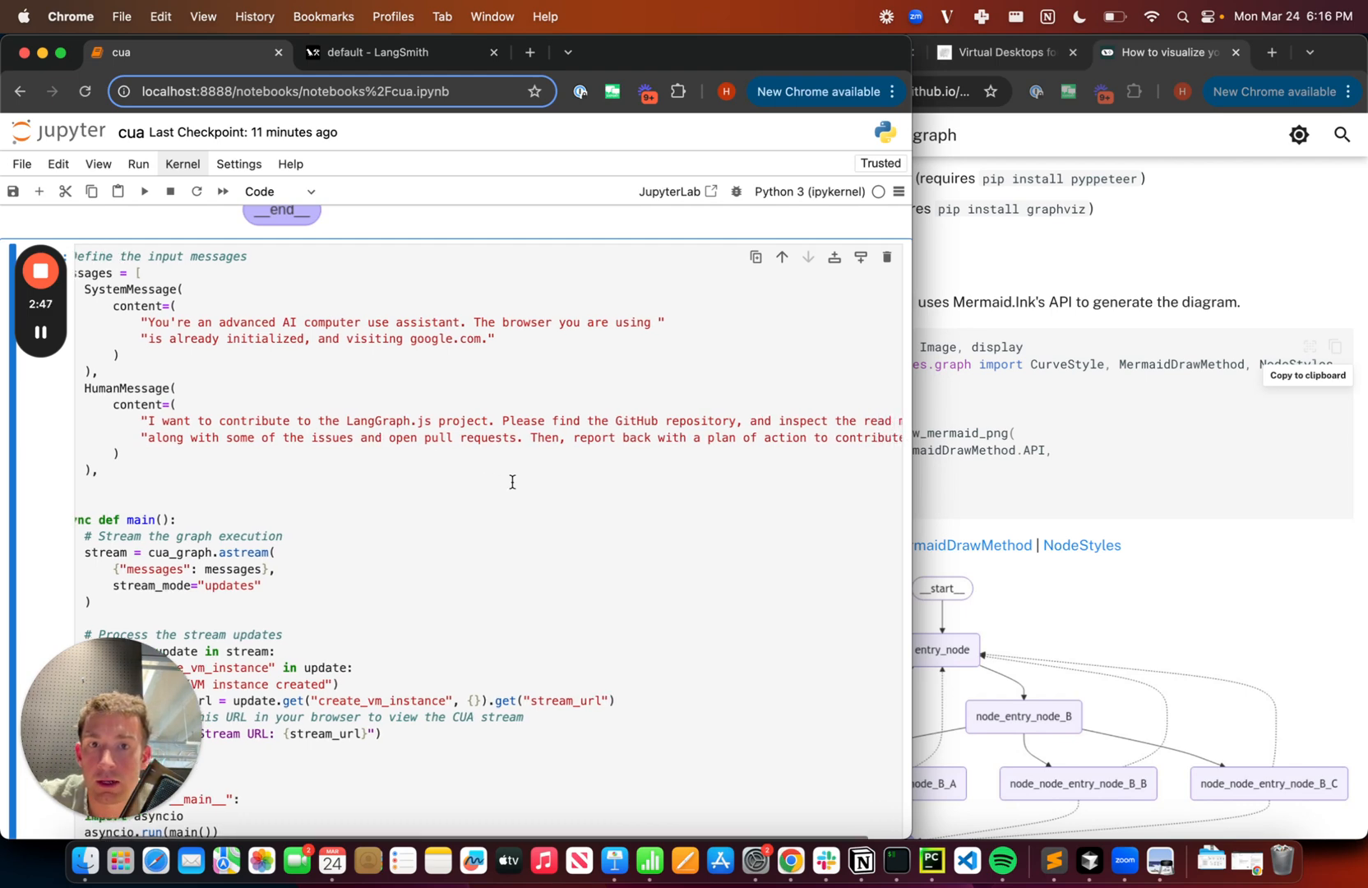
Step: Scroll to the main() cell holding the if __name__ == '__main__' block
{"action": "scroll", "scroll_direction": "down", "scroll_amount": 3}
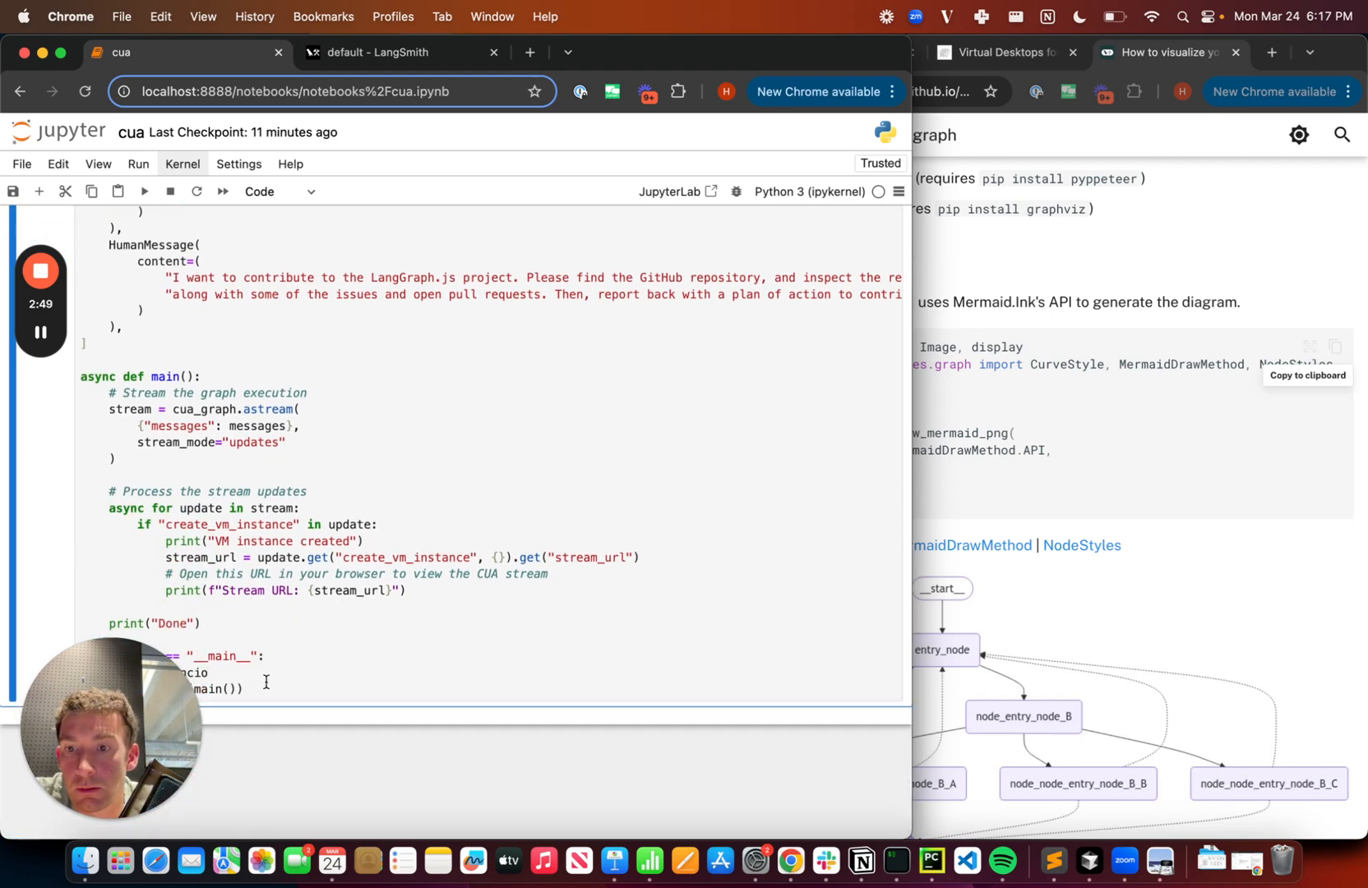
{"action": "scroll", "scroll_direction": "up", "scroll_amount": 3}
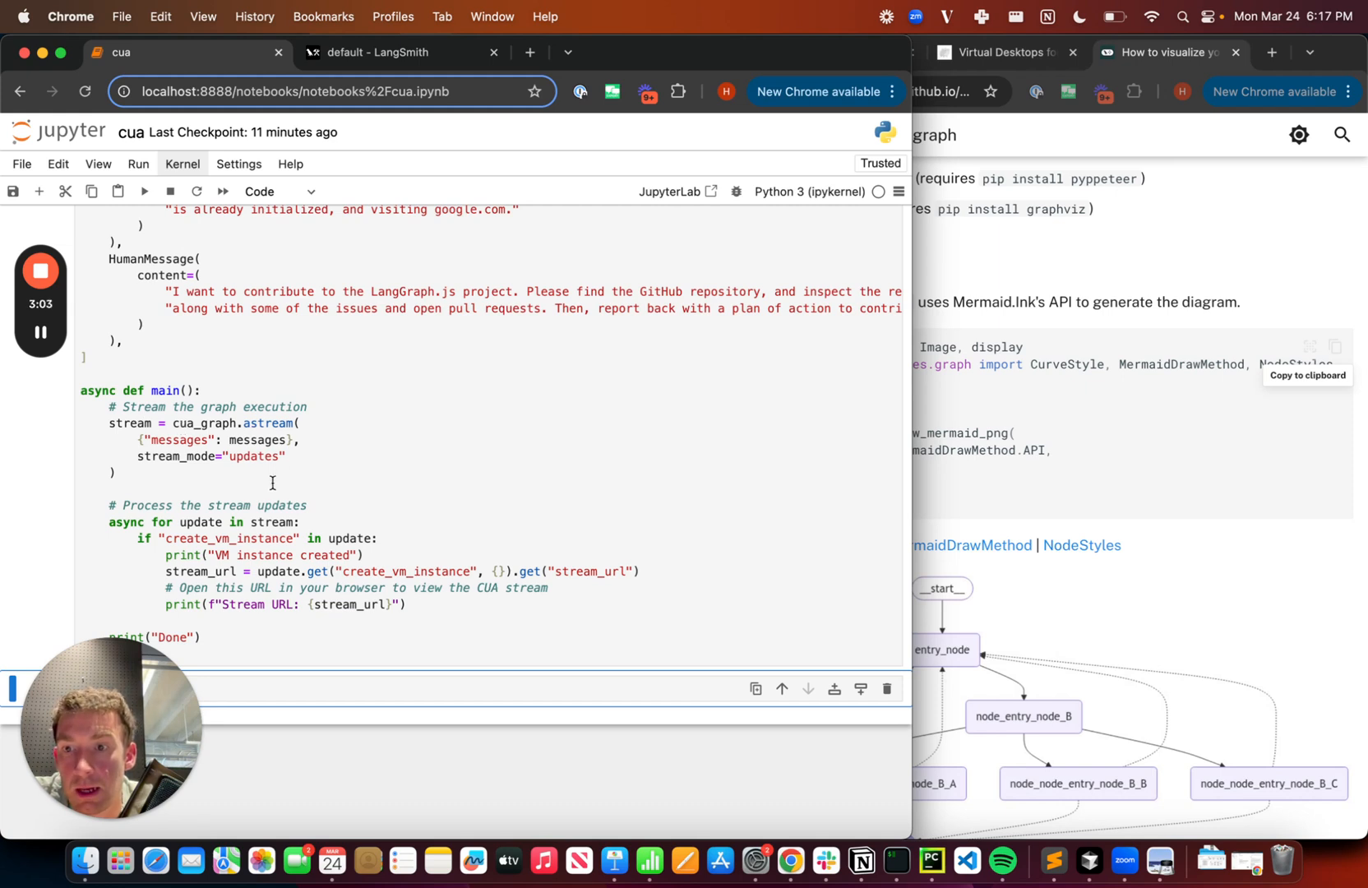
{"action": "mouse_move", "coordinate": [192, 534]}
{"action": "type", "text": "await main()"}
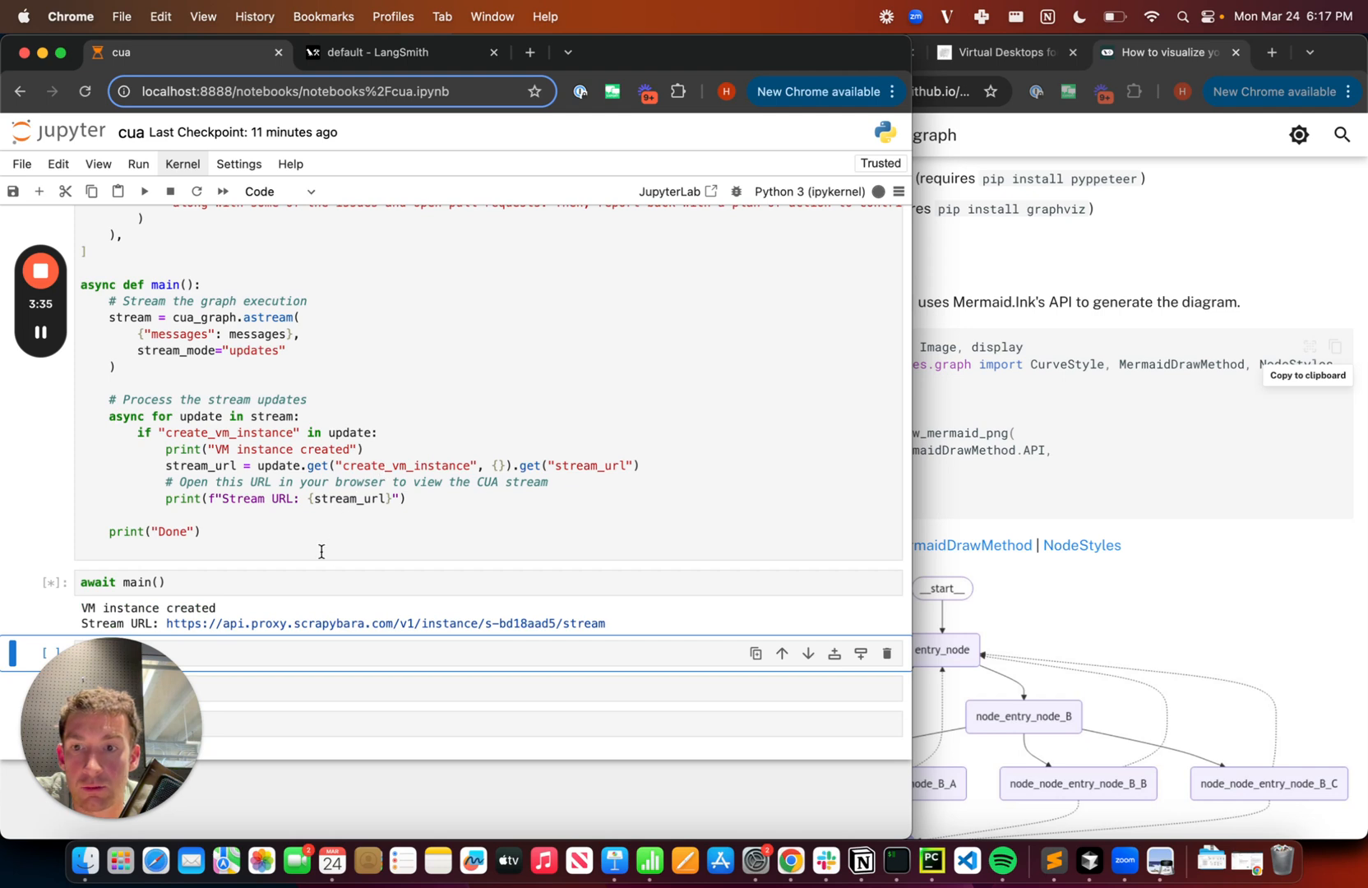
{"action": "mouse_move", "coordinate": [388, 622]}
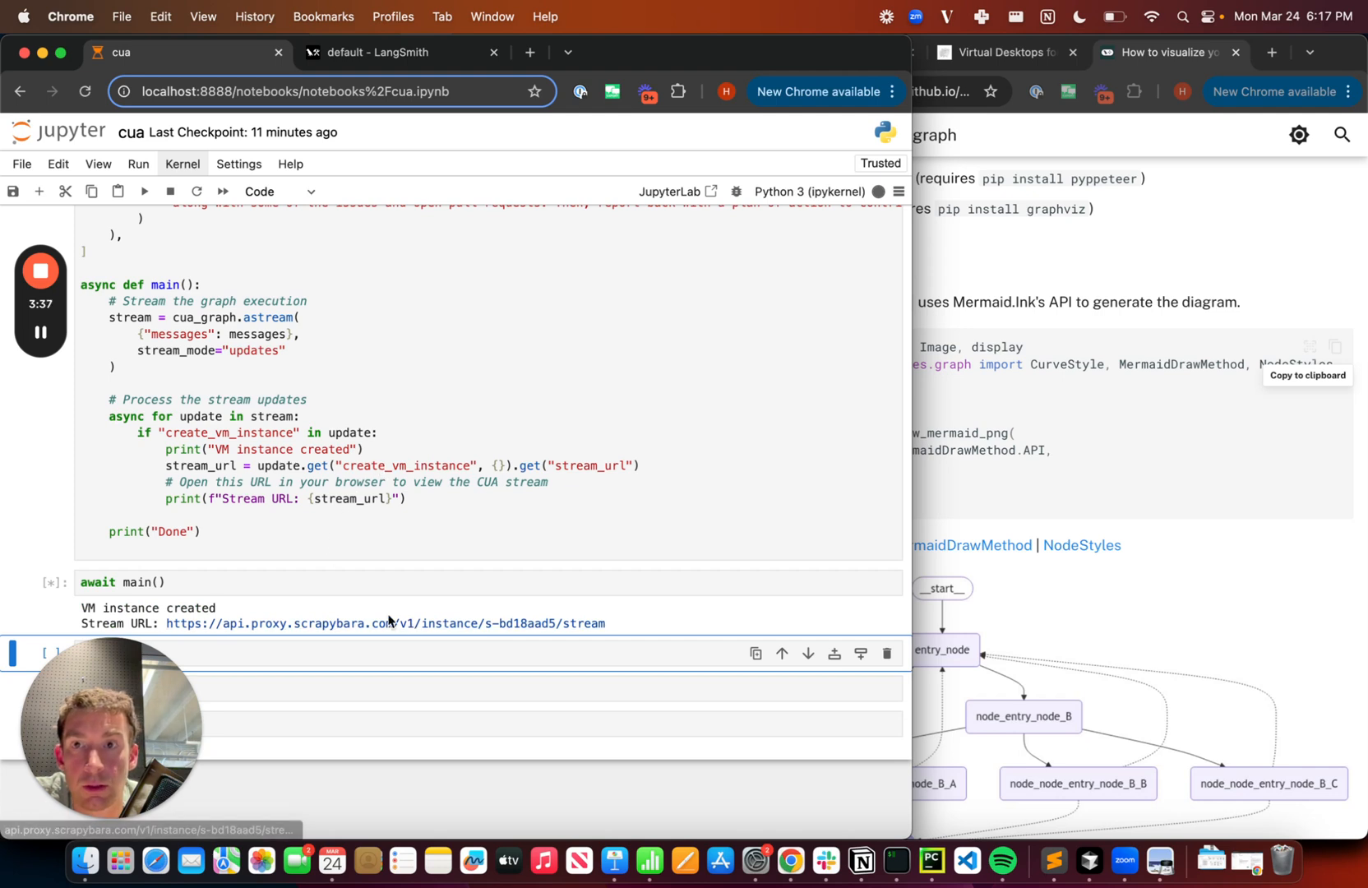
Step: Open the Scrapybara stream URL printed by await main()
{"action": "left_click", "coordinate": [385, 622]}
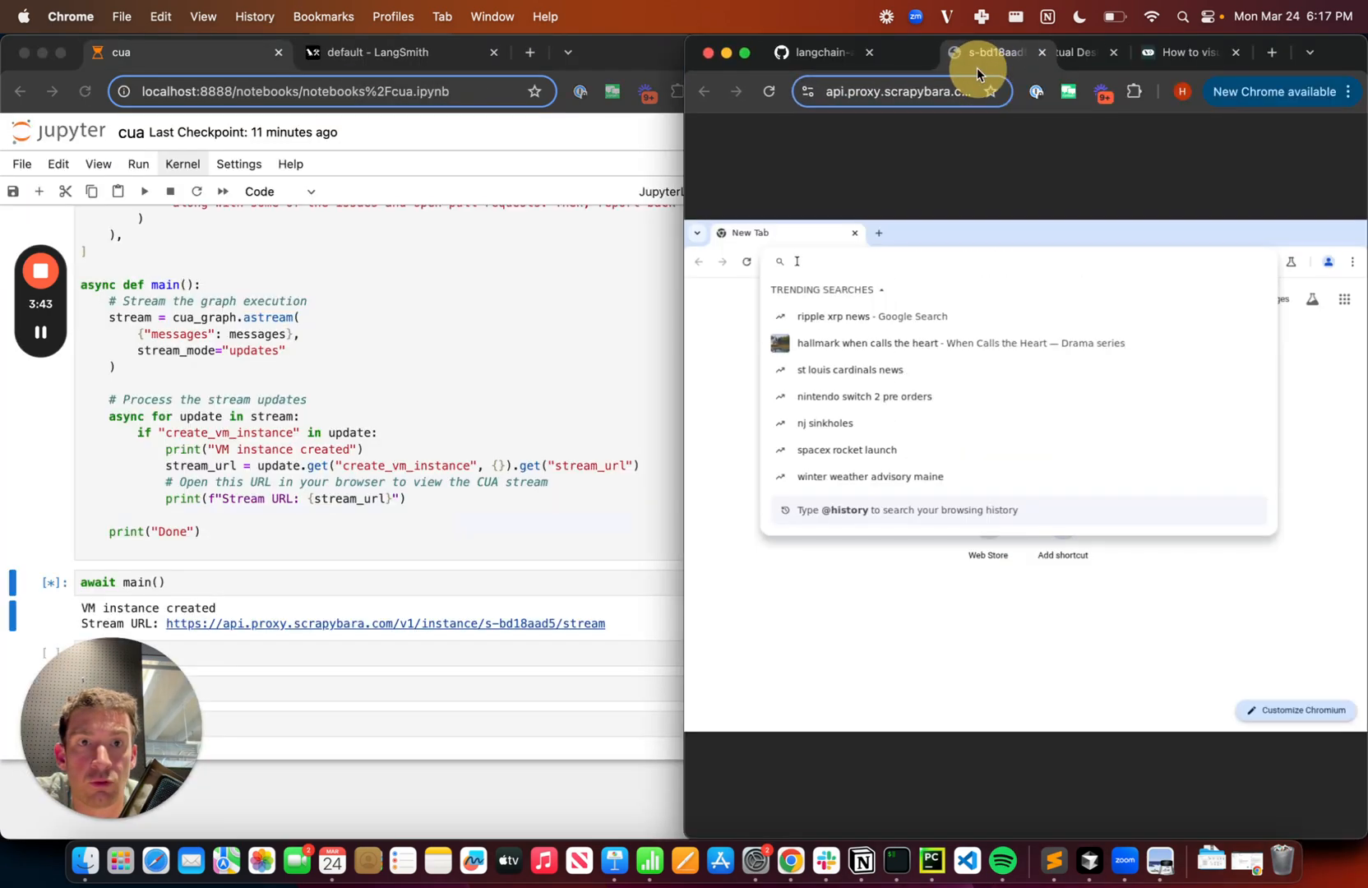
Step: Search 'LangGraph.js GitHub' in the VM browser, then bring LangSmith's runs forward
{"action": "type", "text": "LangGraph.js GitHub"}
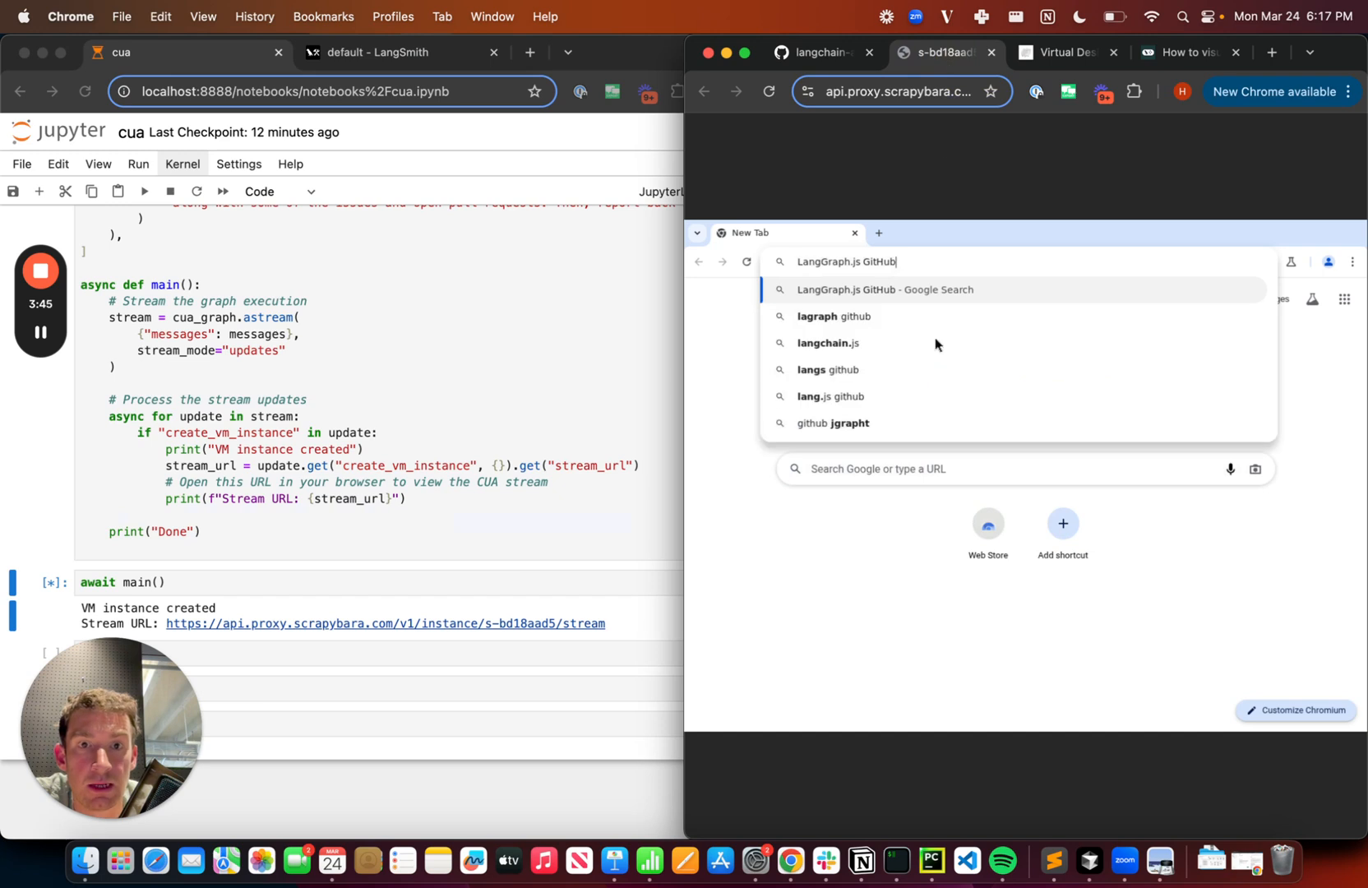
{"action": "mouse_move", "coordinate": [940, 253]}
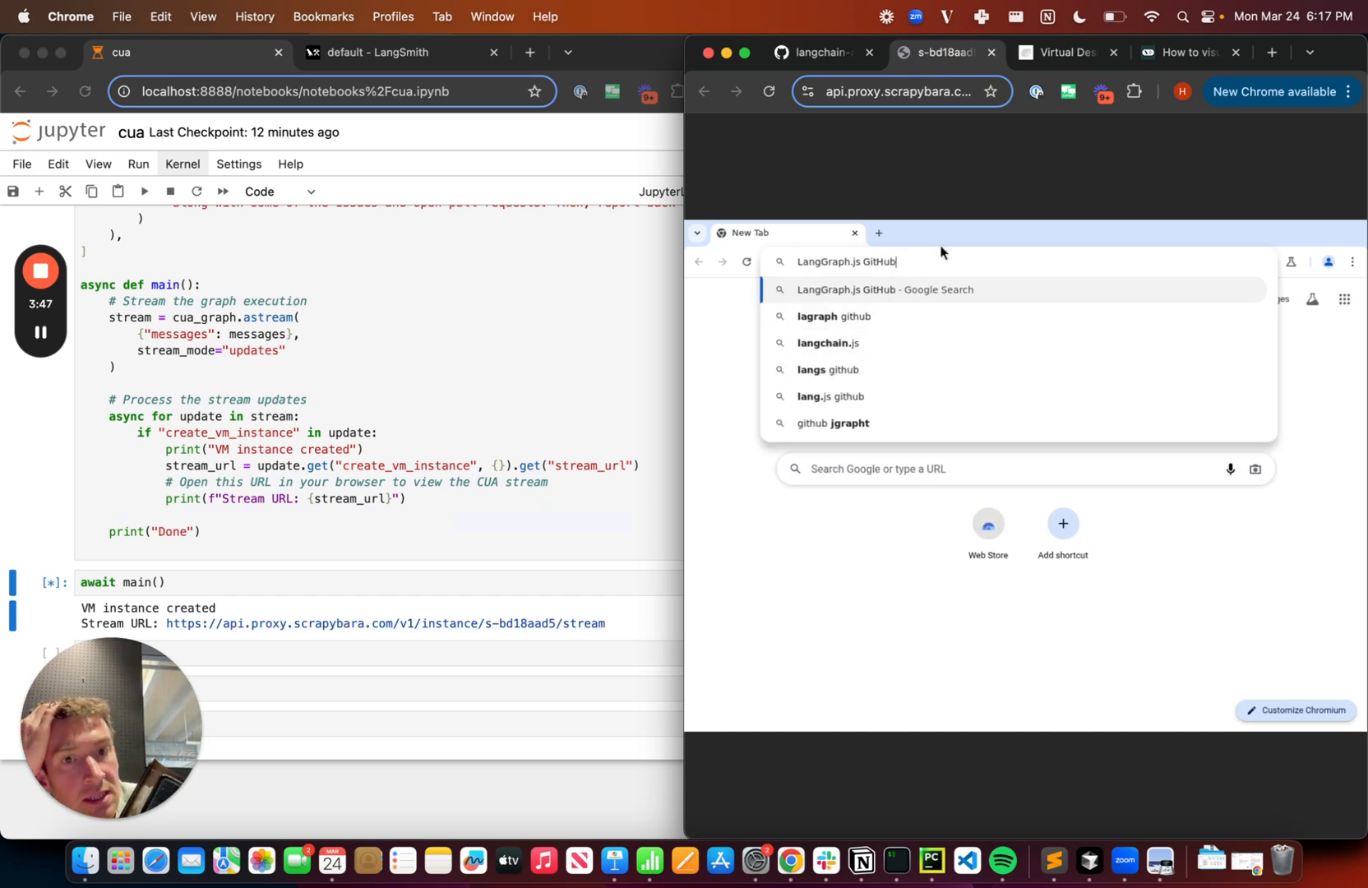
{"action": "key", "text": "Return"}
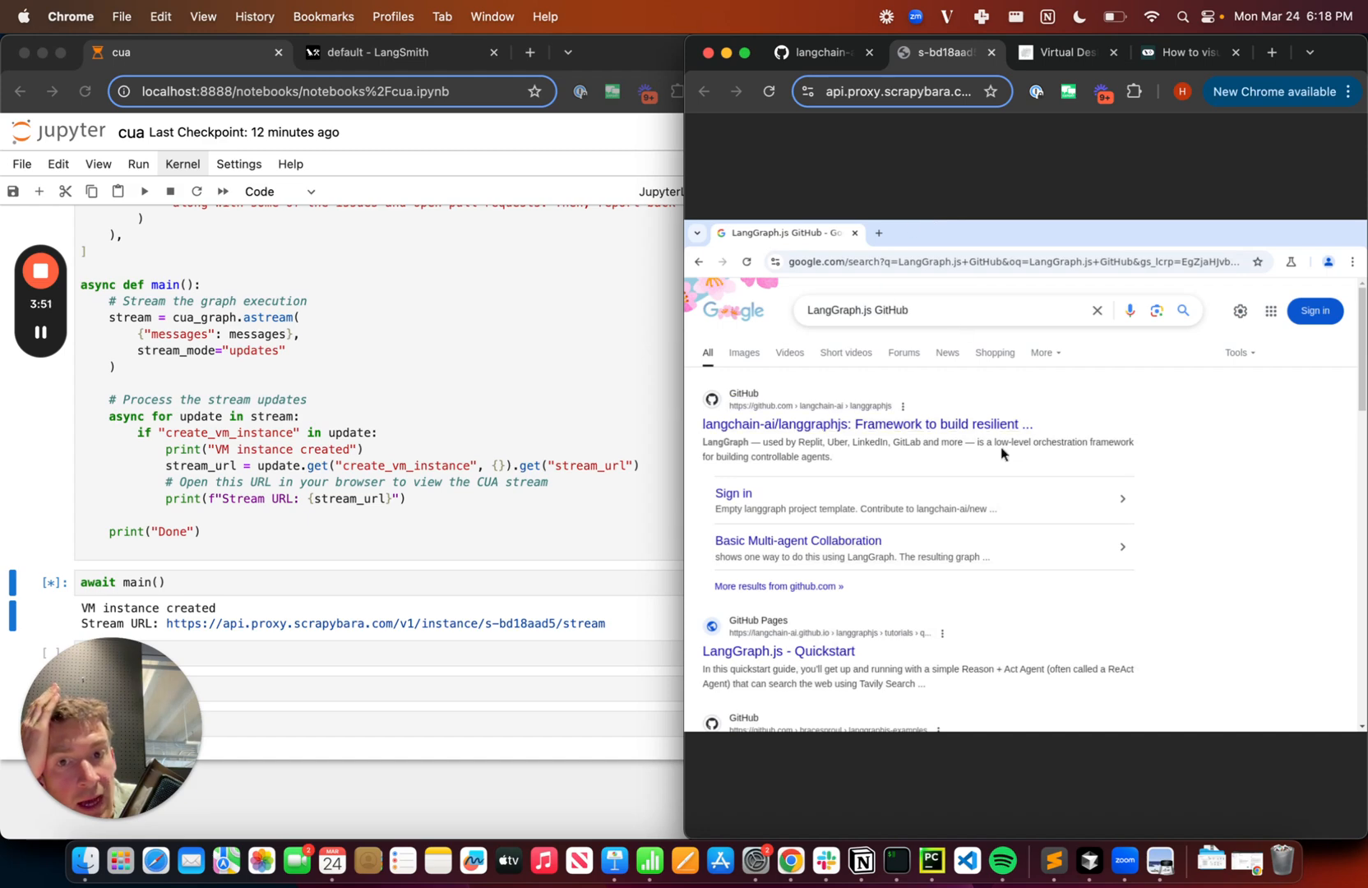
{"action": "left_click", "coordinate": [390, 53]}
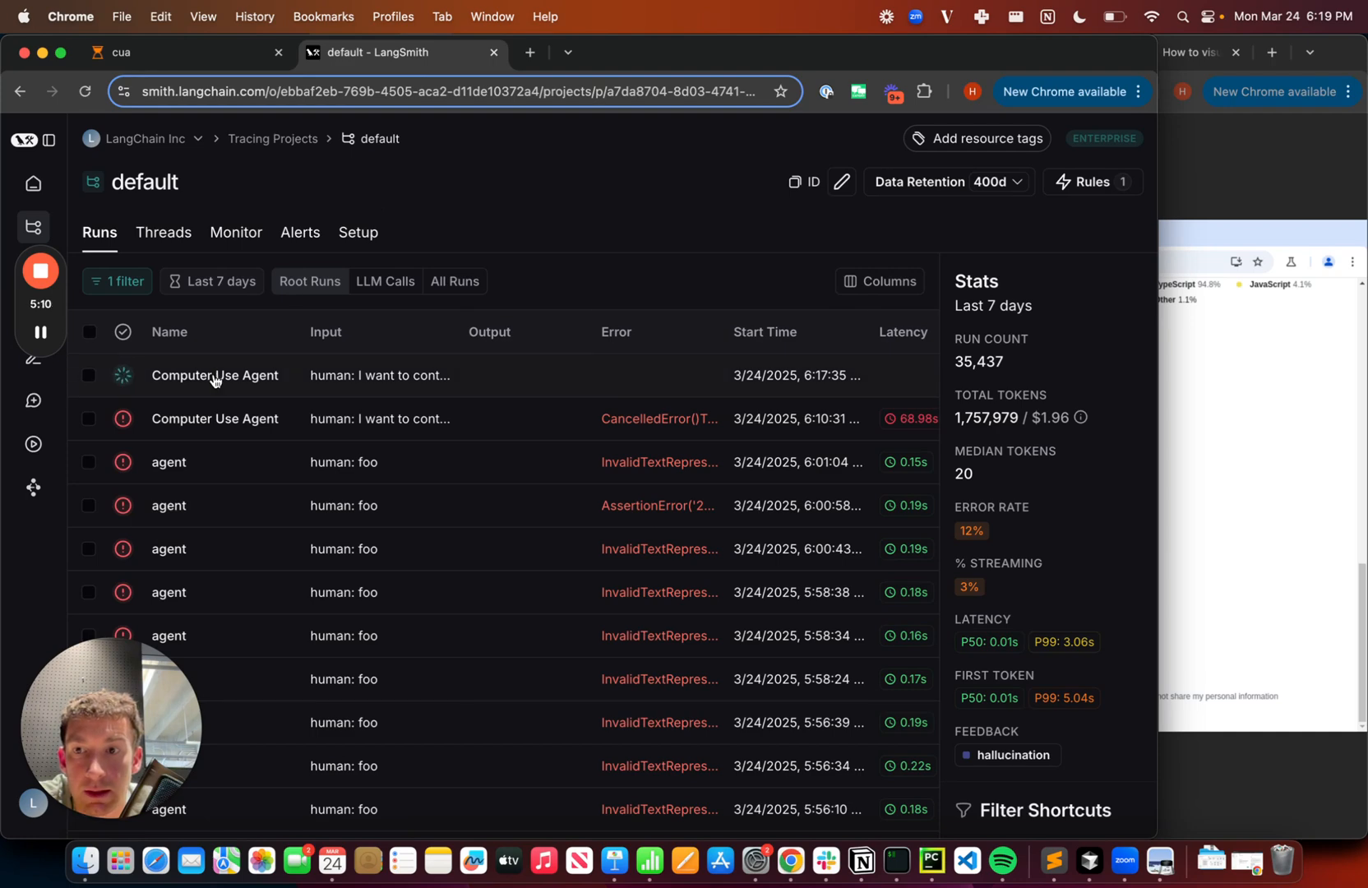
Step: Open the Computer Use Agent trace and select a ChatOpenAI call in its tree
{"action": "left_click", "coordinate": [213, 375]}
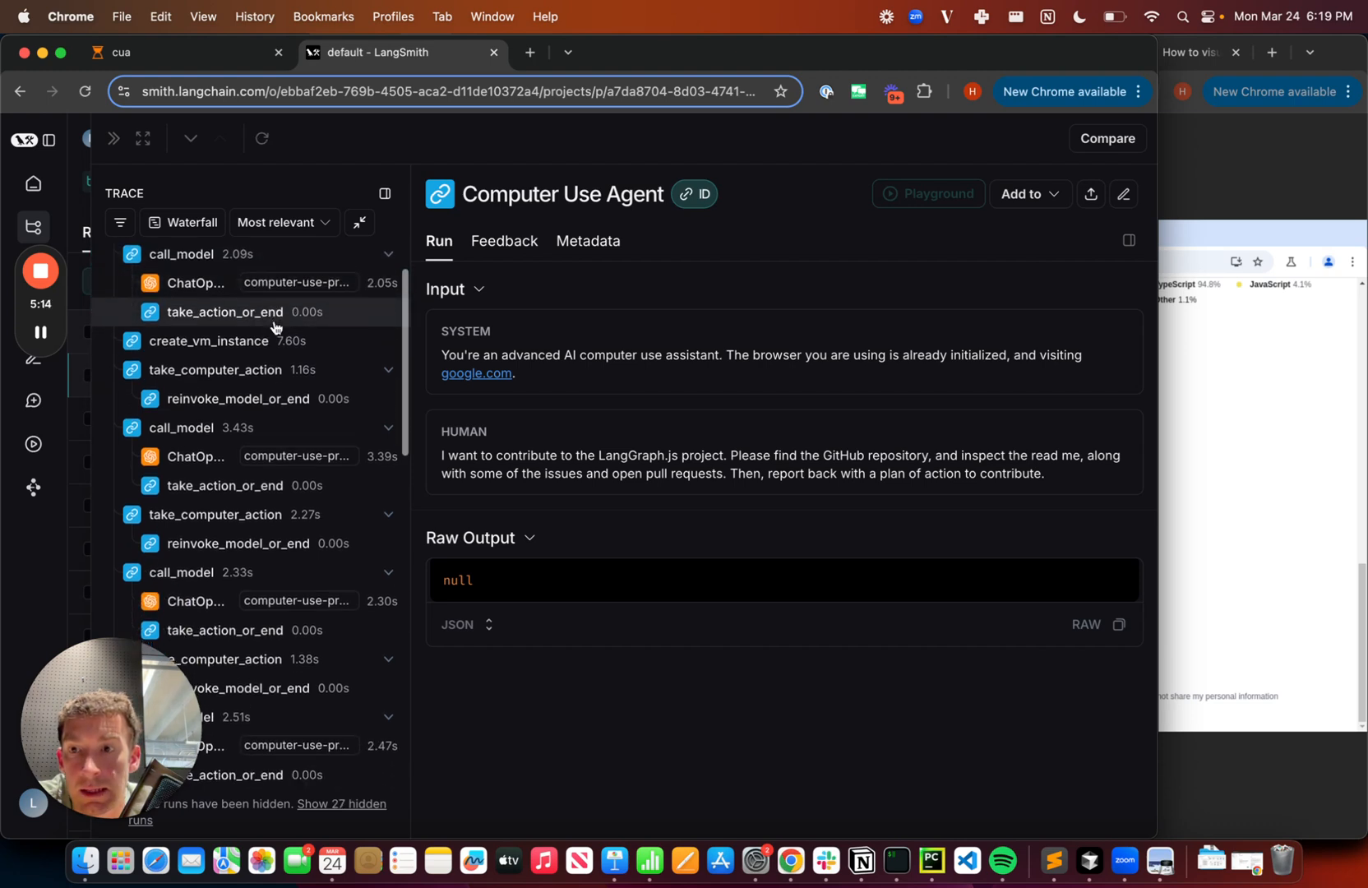
{"action": "scroll", "scroll_direction": "down", "scroll_amount": 3}
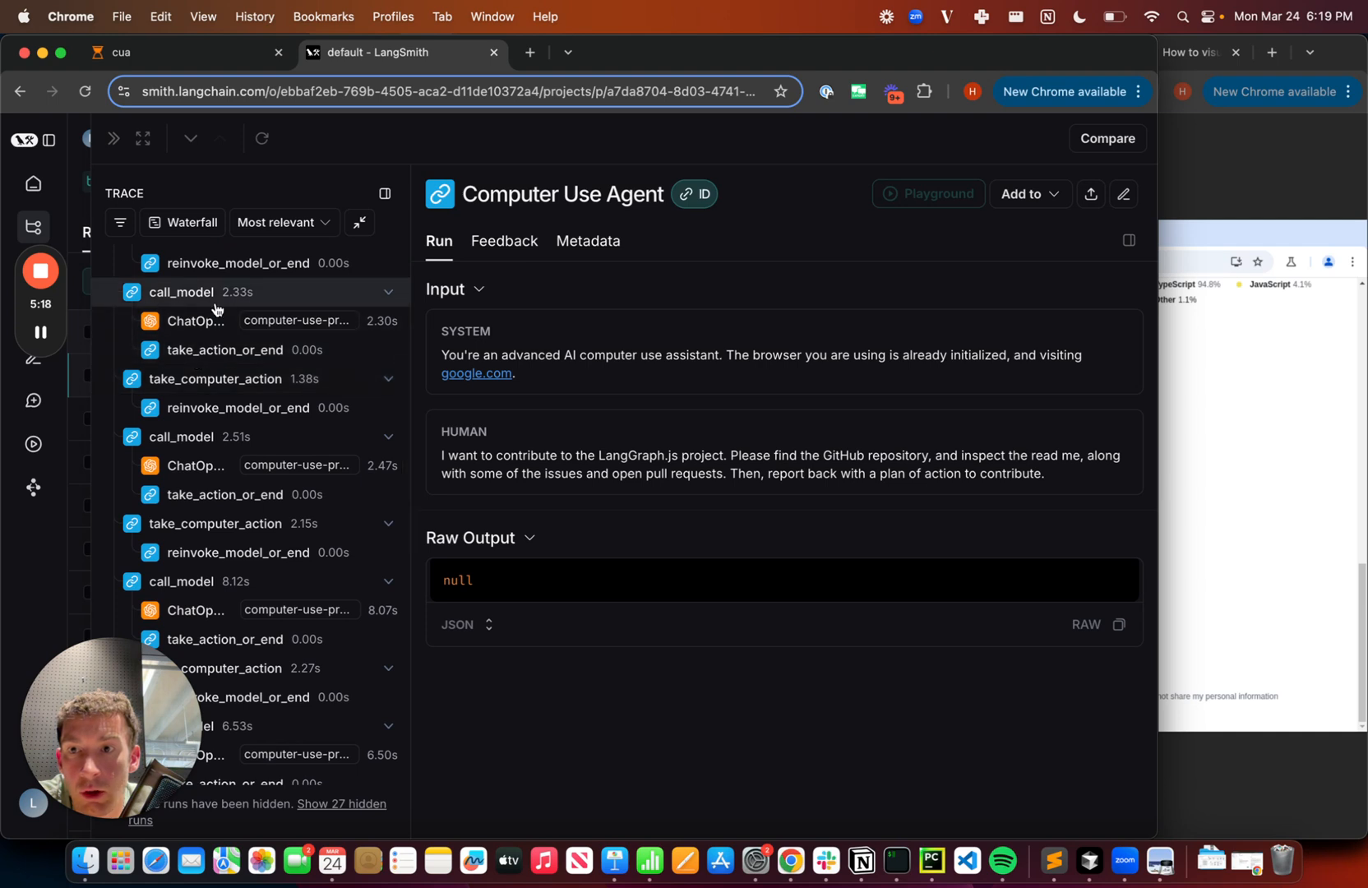
{"action": "mouse_move", "coordinate": [203, 326]}
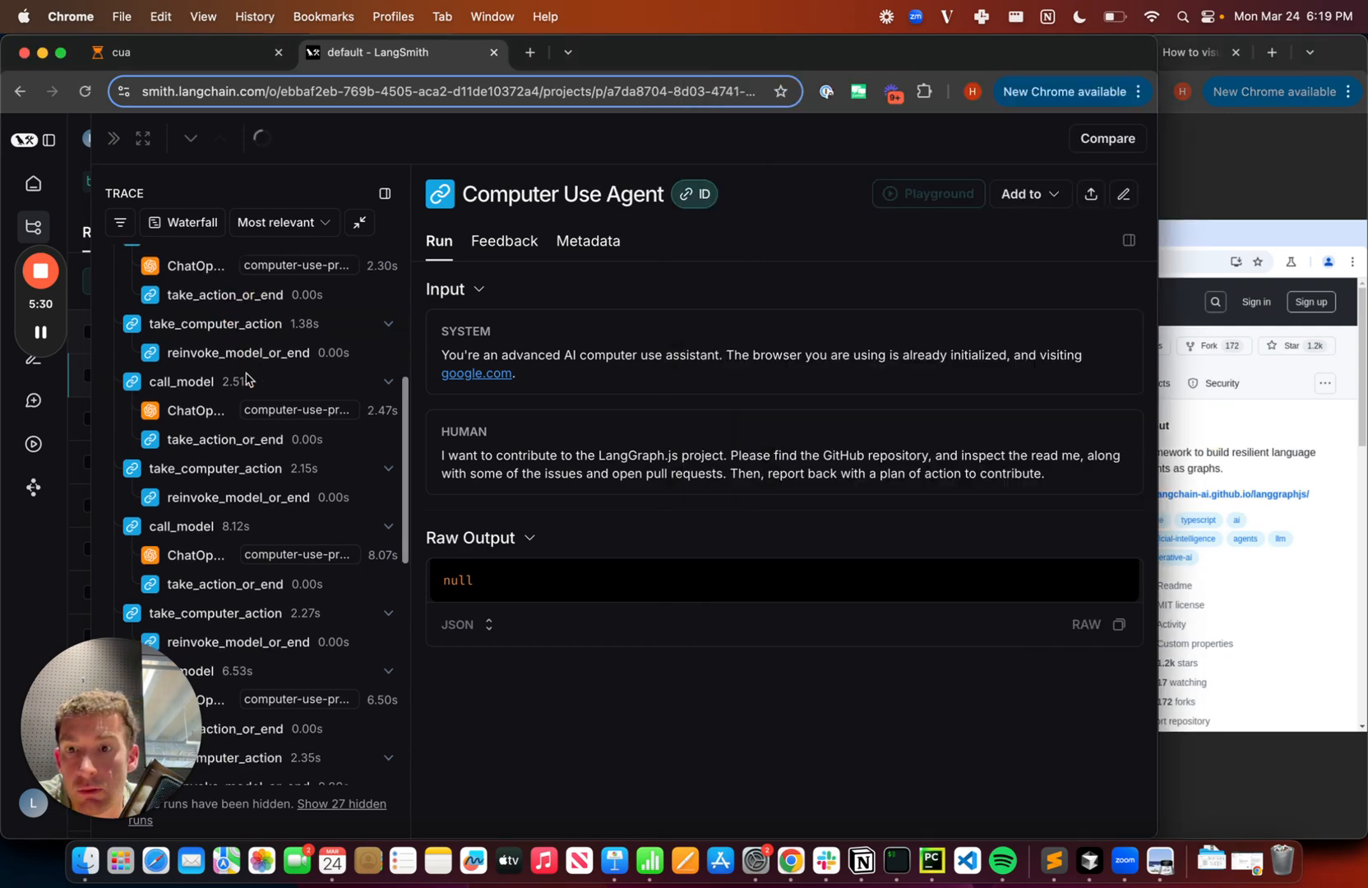
{"action": "scroll", "scroll_direction": "down", "scroll_amount": 3}
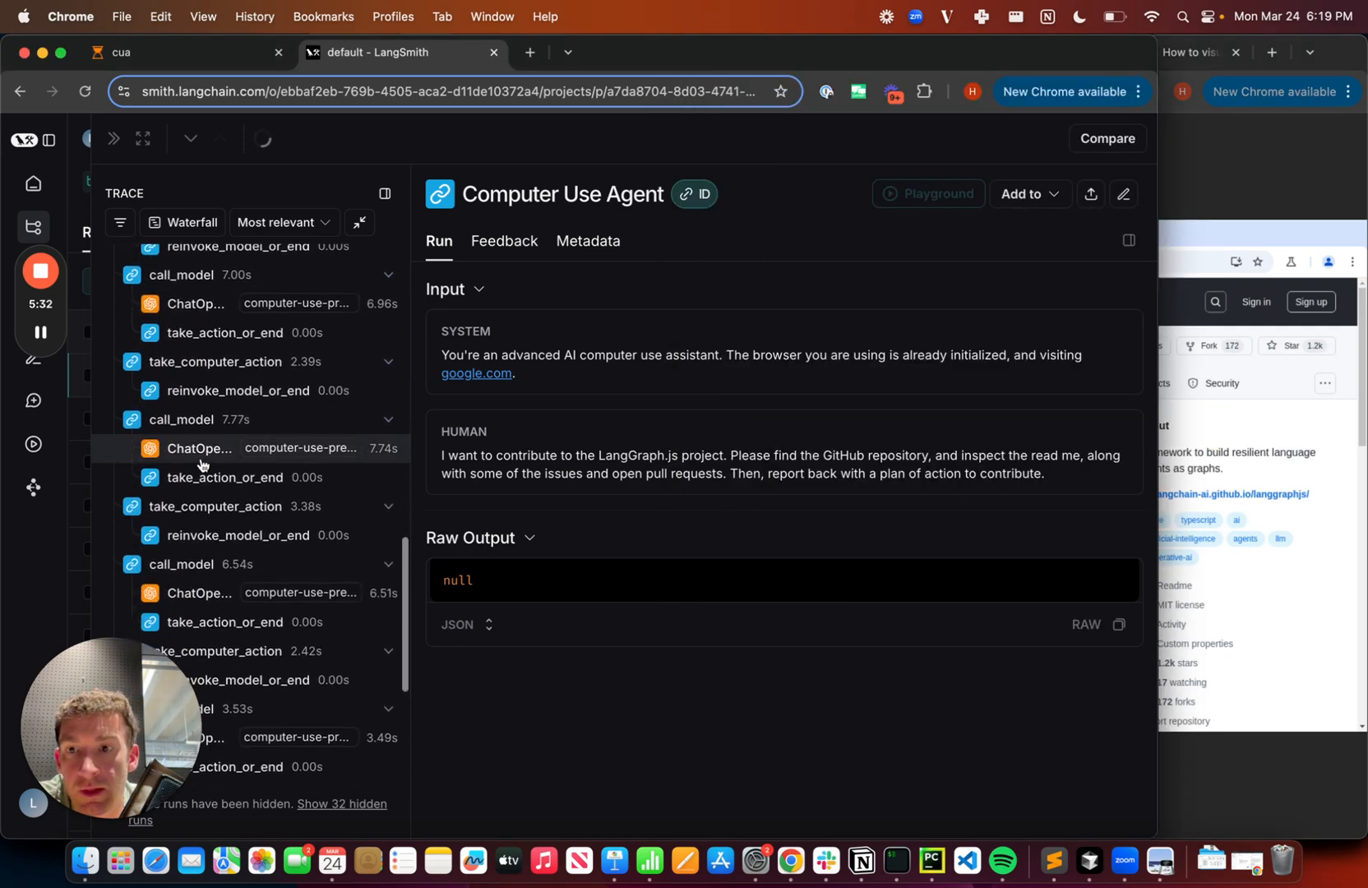
{"action": "left_click", "coordinate": [199, 452]}
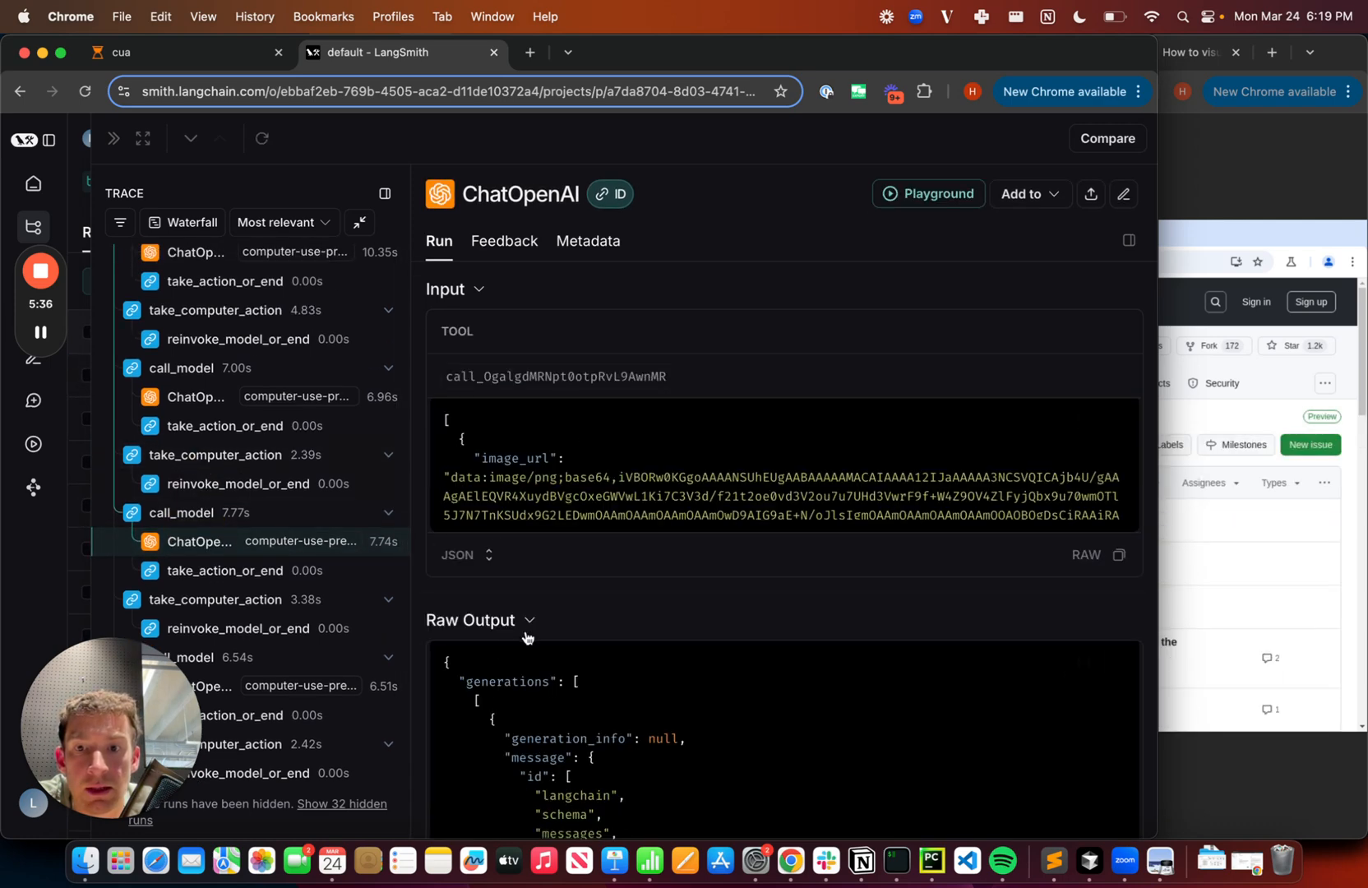
{"action": "mouse_move", "coordinate": [656, 457]}
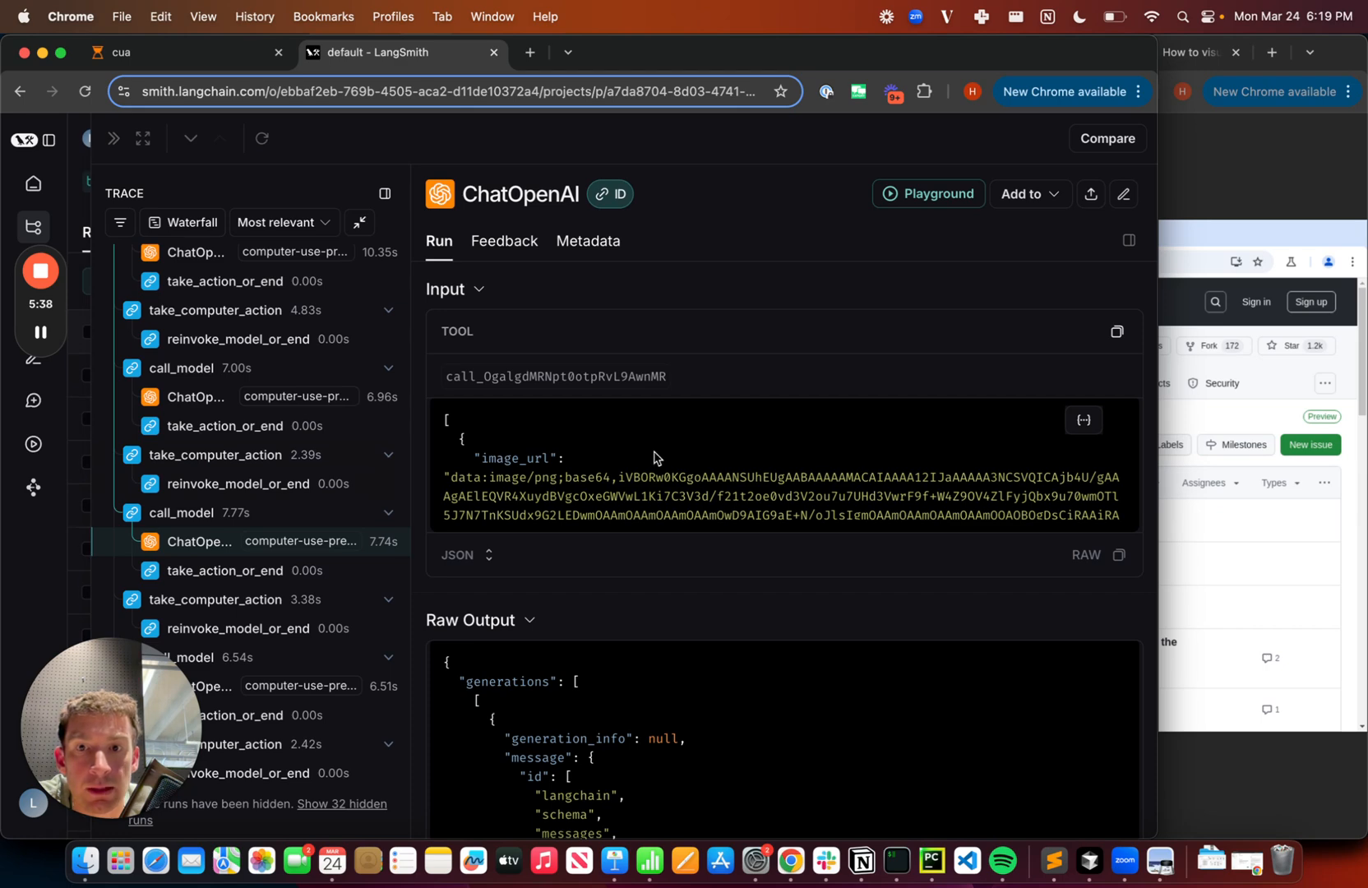
Step: Scroll through the ChatOpenAI call's screenshot input and raw generations output
{"action": "scroll", "scroll_direction": "down", "scroll_amount": 3}
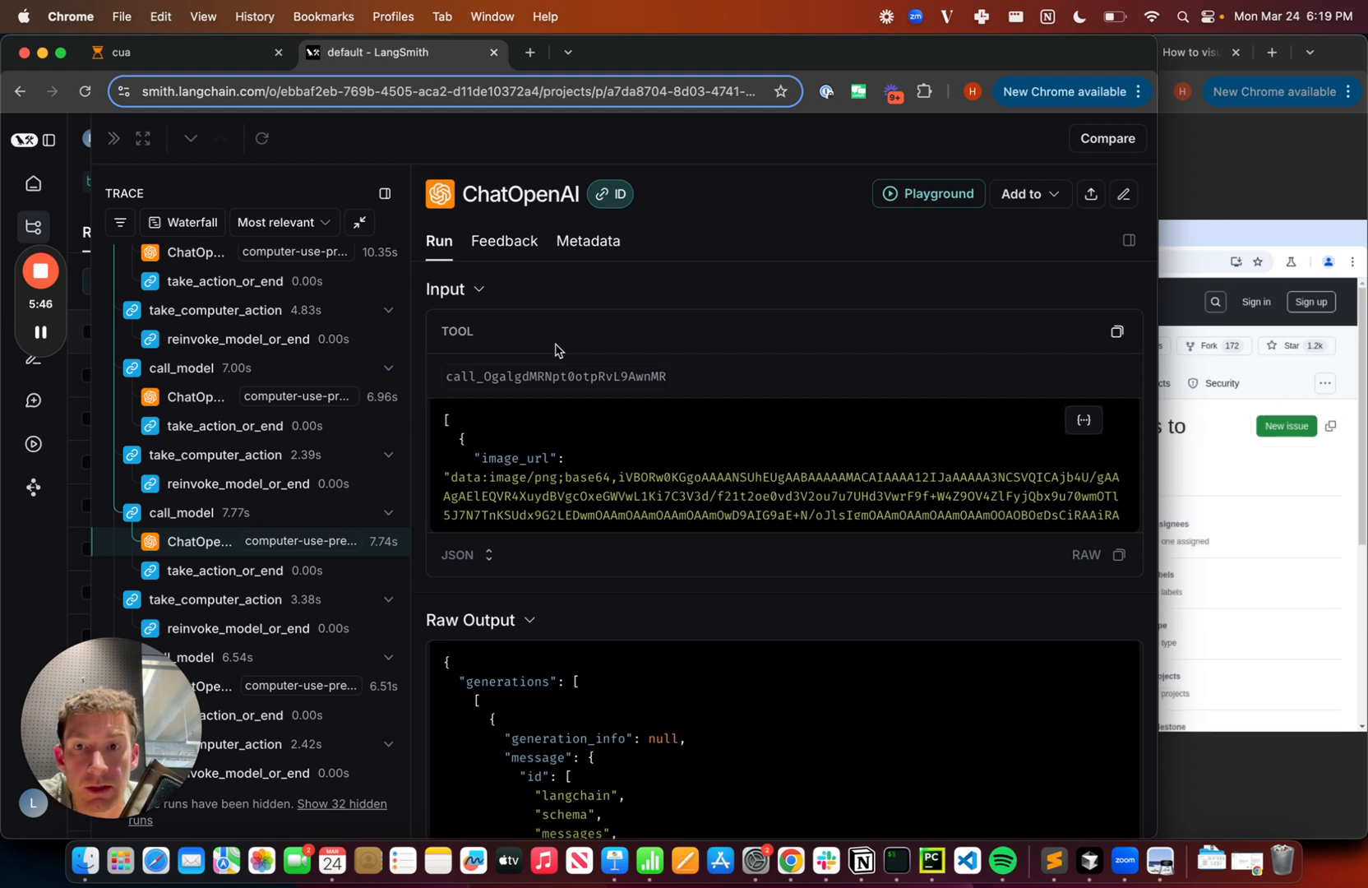
{"action": "mouse_move", "coordinate": [716, 402]}
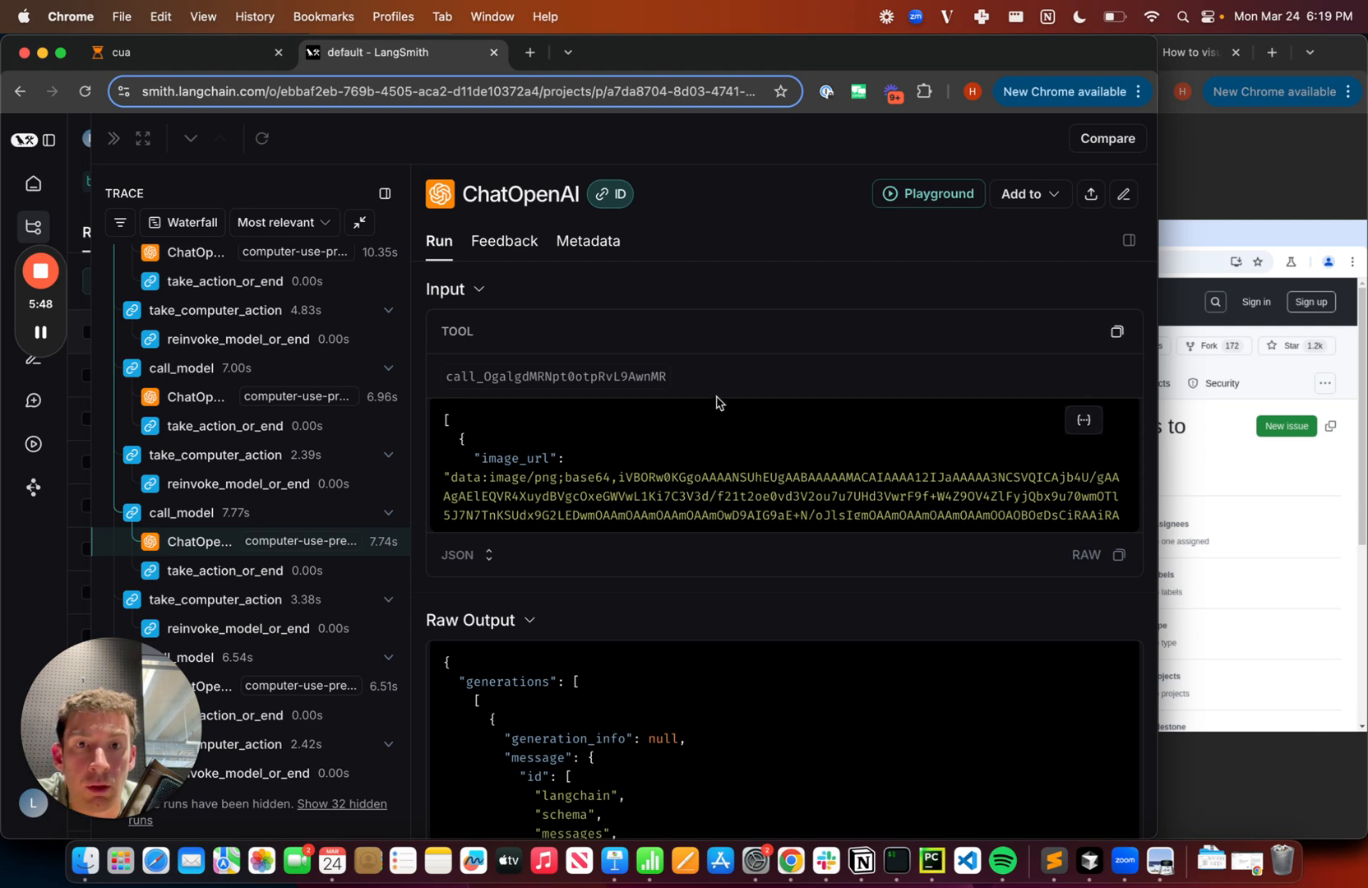
{"action": "mouse_move", "coordinate": [583, 381]}
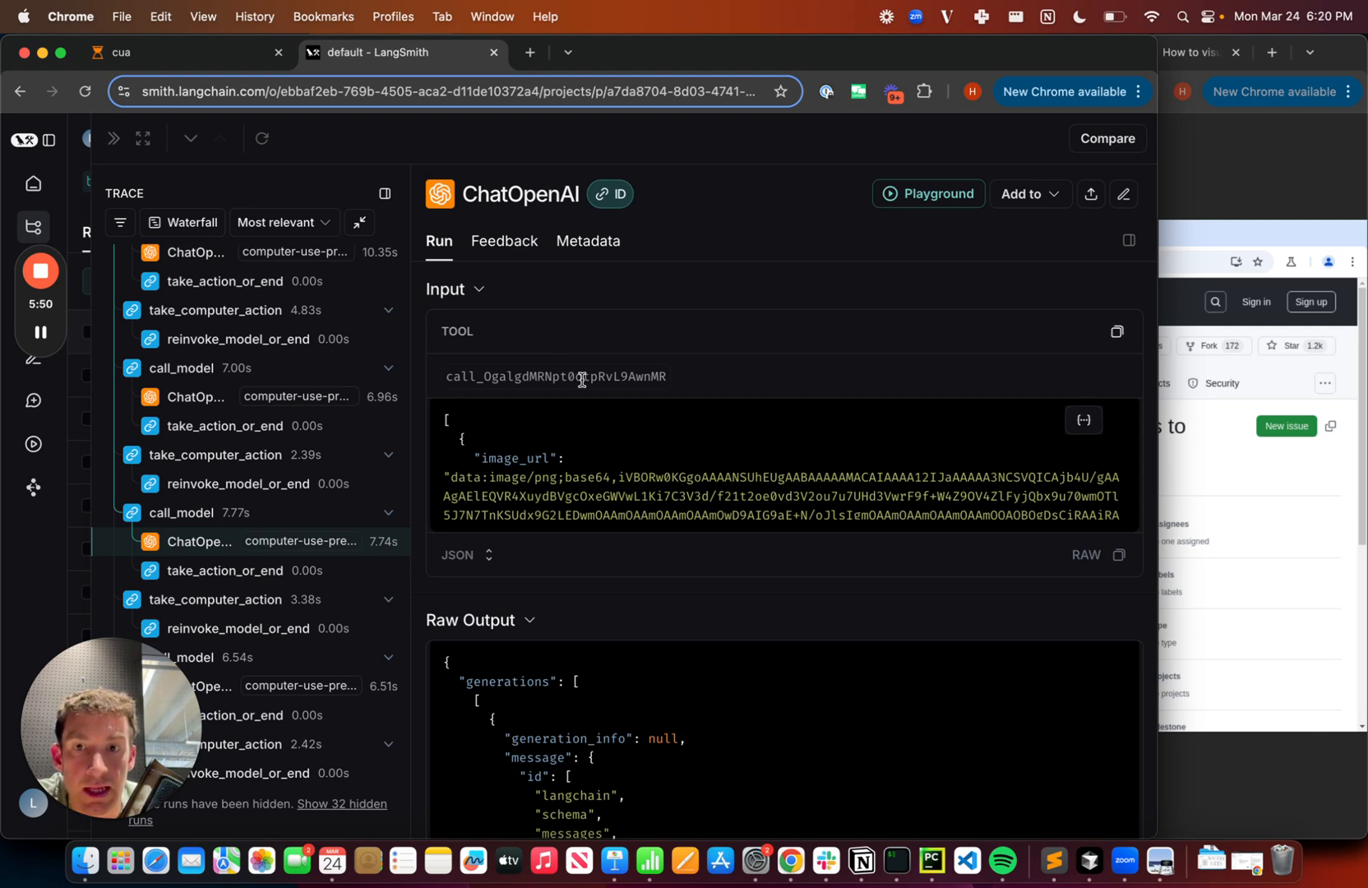
{"action": "mouse_move", "coordinate": [681, 382]}
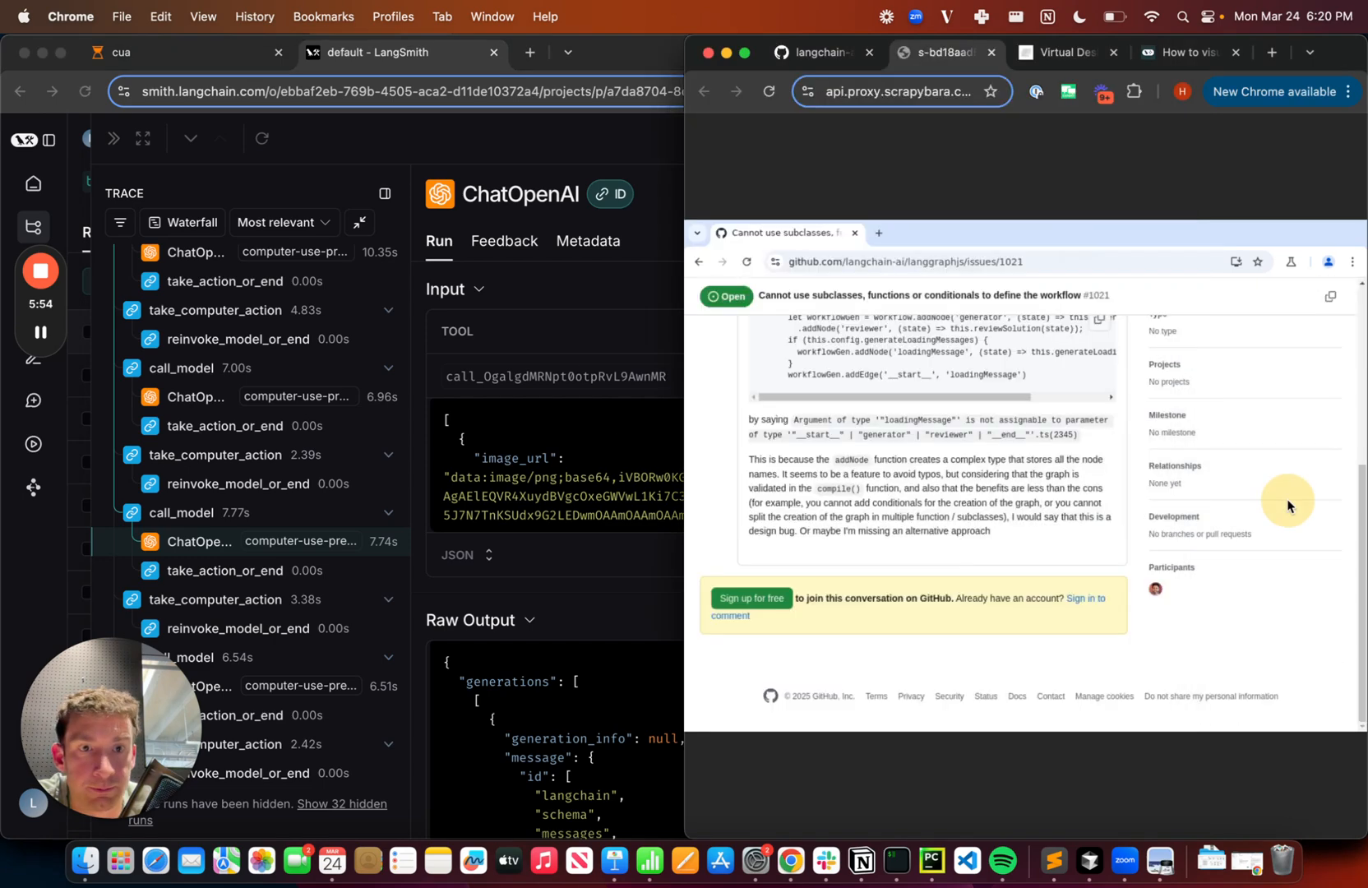
{"action": "mouse_move", "coordinate": [635, 443]}
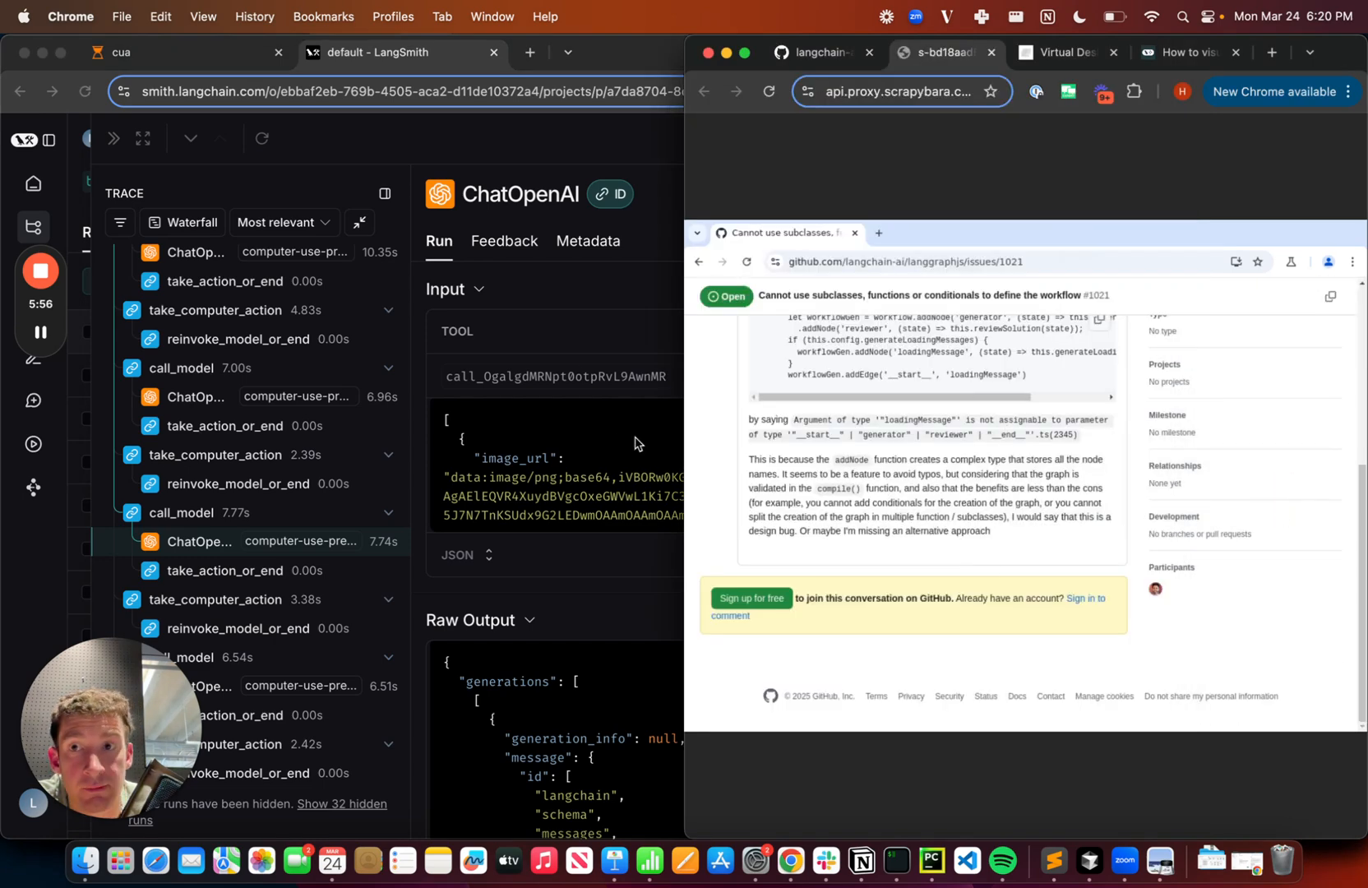
{"action": "mouse_move", "coordinate": [510, 413]}
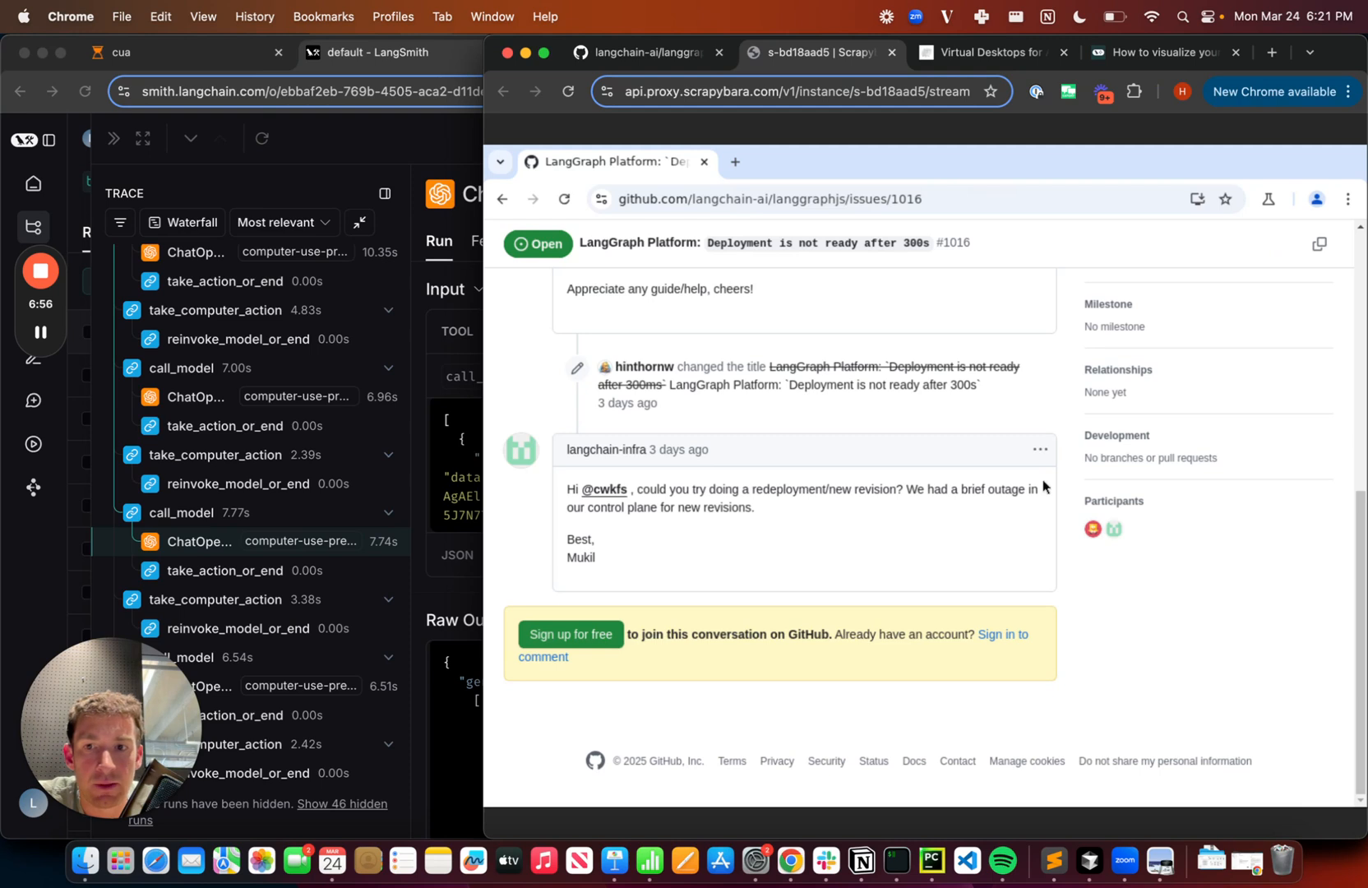
{"action": "mouse_move", "coordinate": [752, 358]}
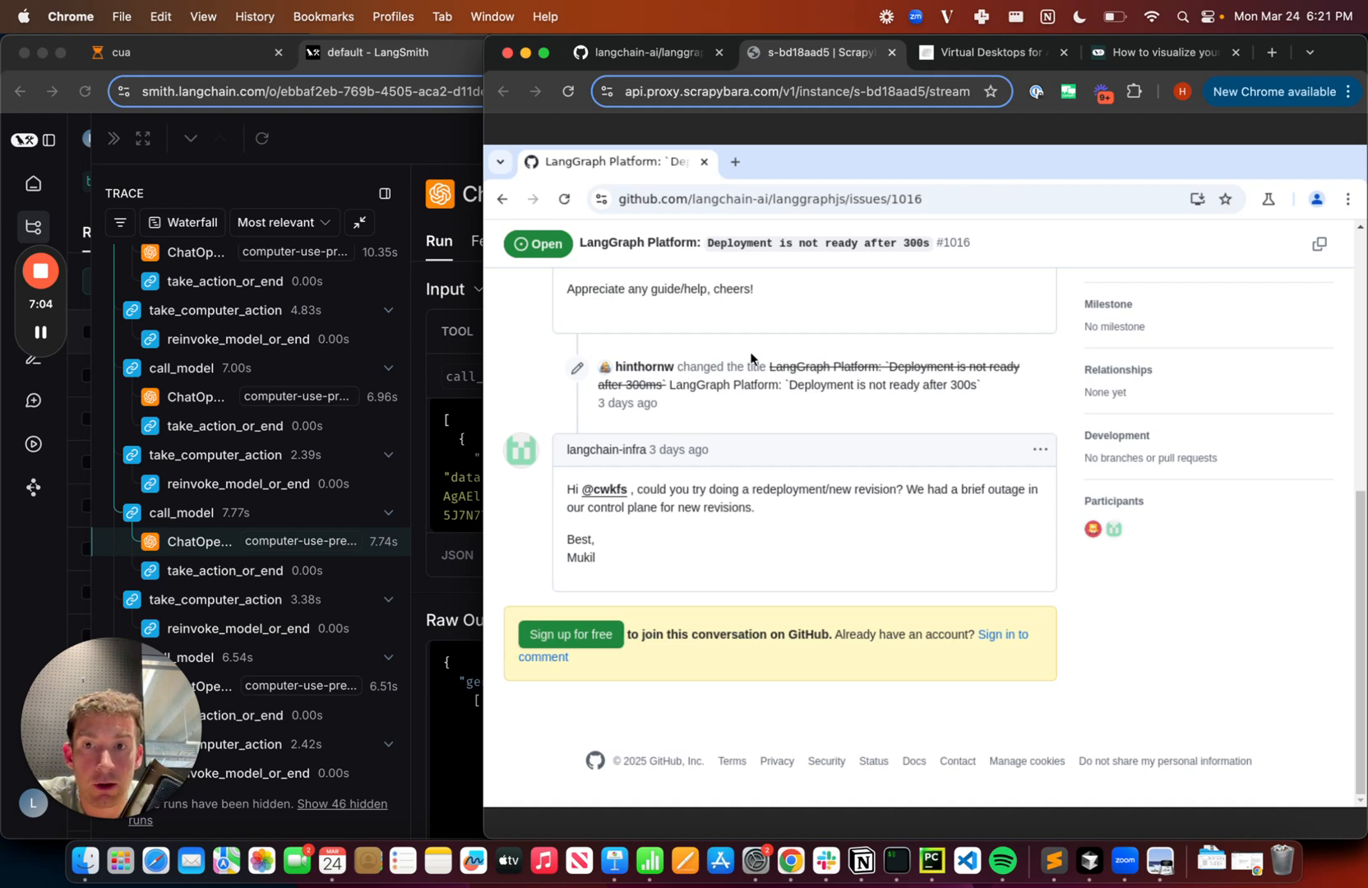
{"action": "mouse_move", "coordinate": [756, 362]}
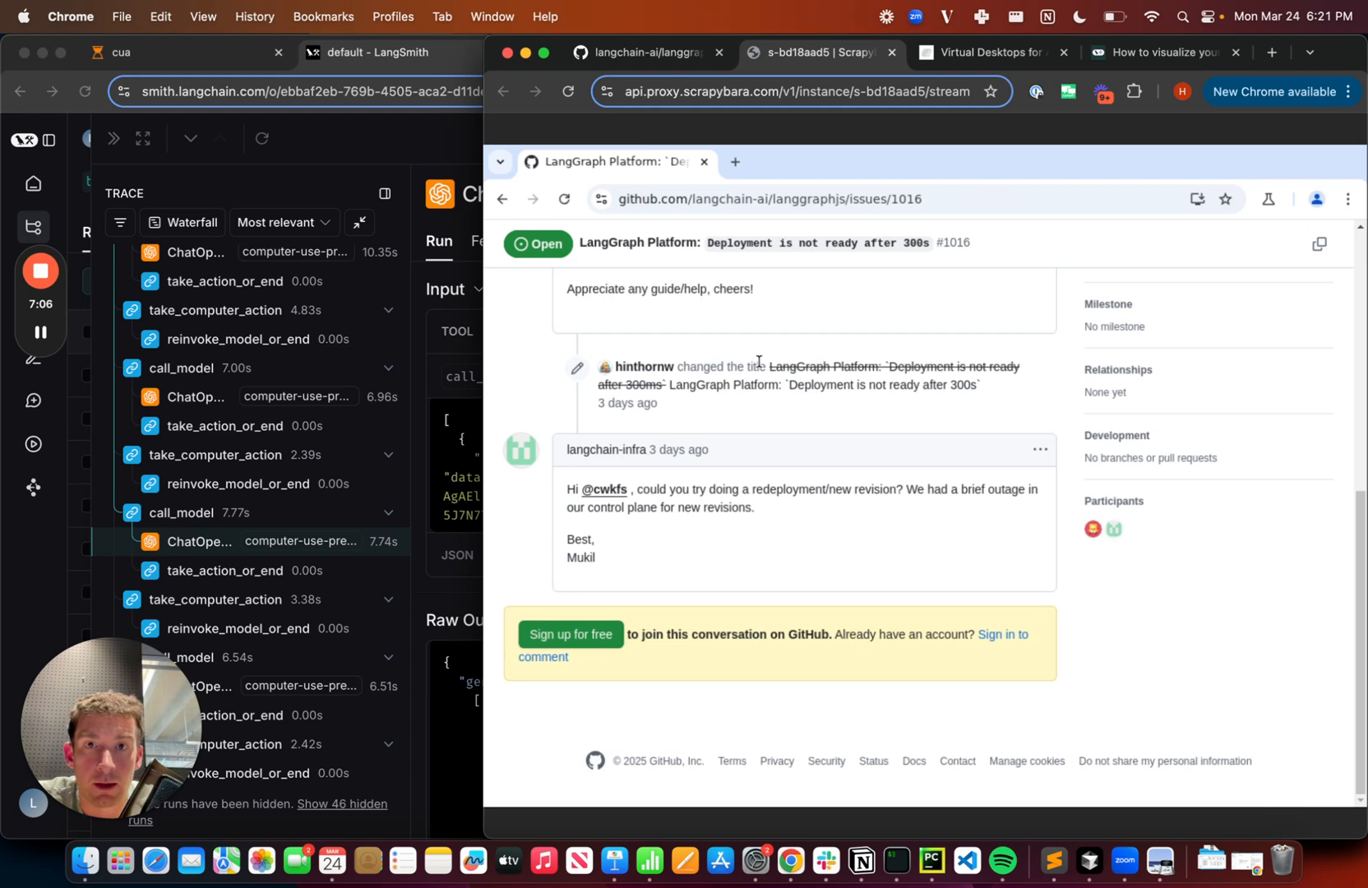